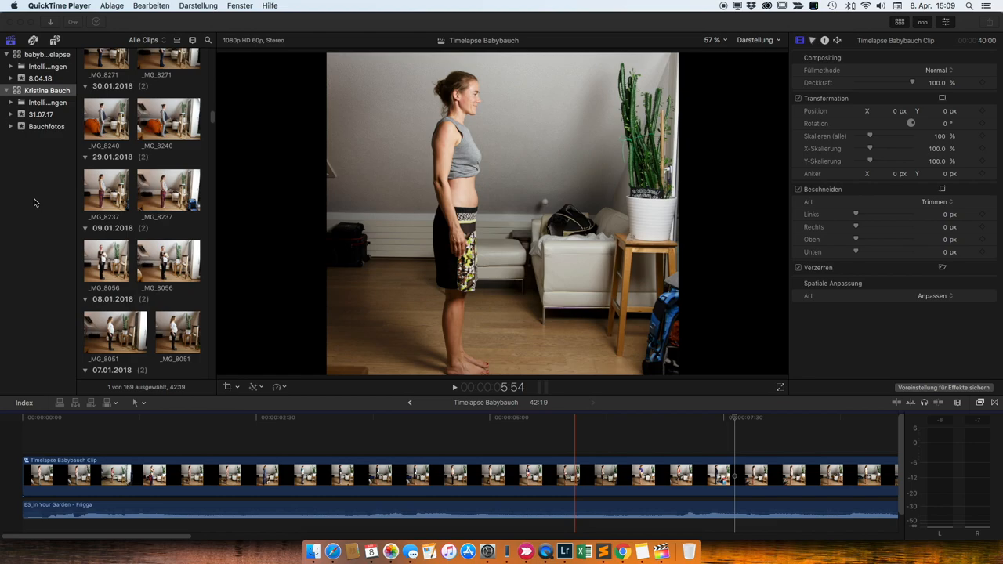
pyautogui.moveTo(347, 443)
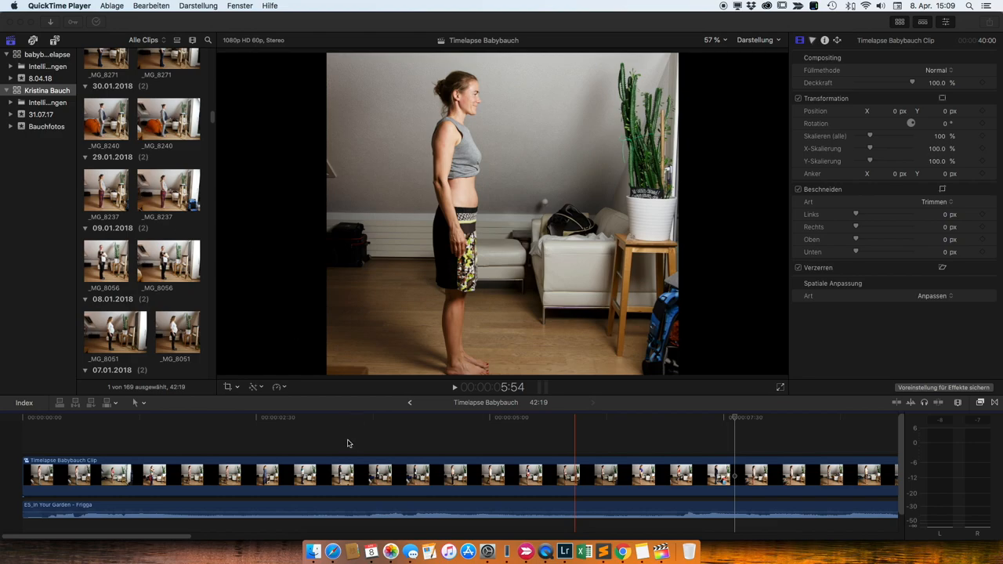
# - Skim through the timelapse preview, then switch Lightroom from Develop to the Library view
pyautogui.click(360, 417)
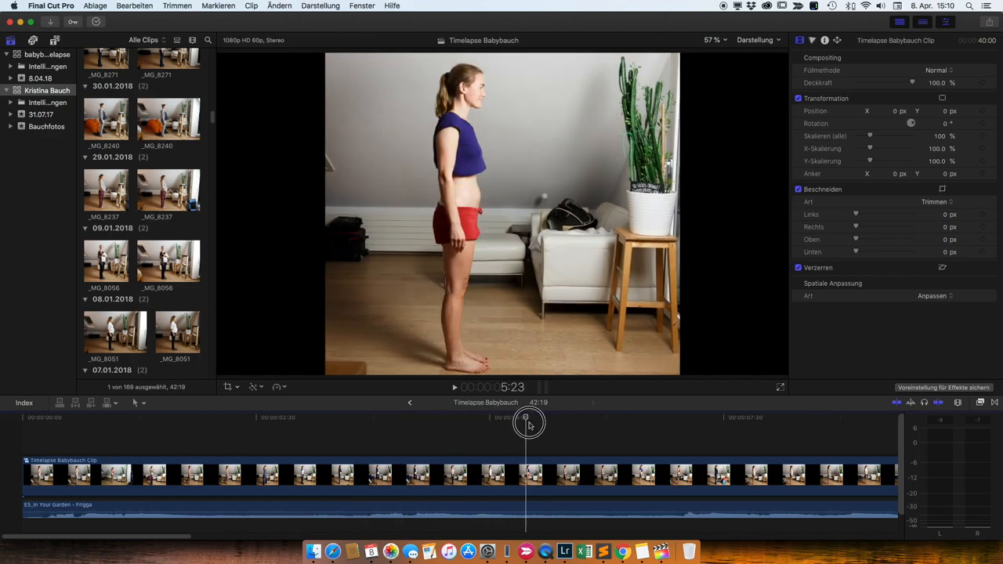
pyautogui.moveTo(525, 423); pyautogui.dragTo(646, 423)
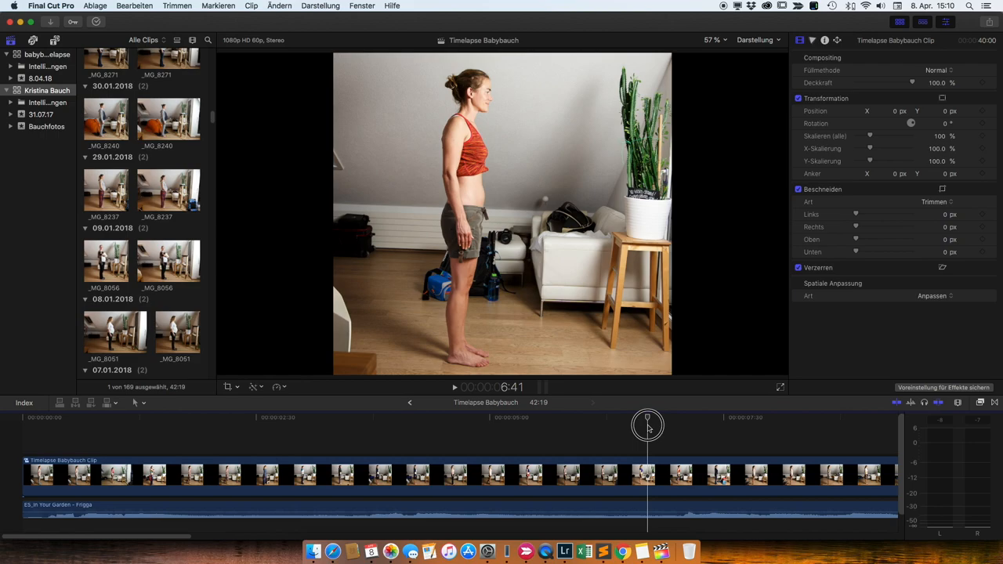
pyautogui.moveTo(647, 423); pyautogui.dragTo(608, 423)
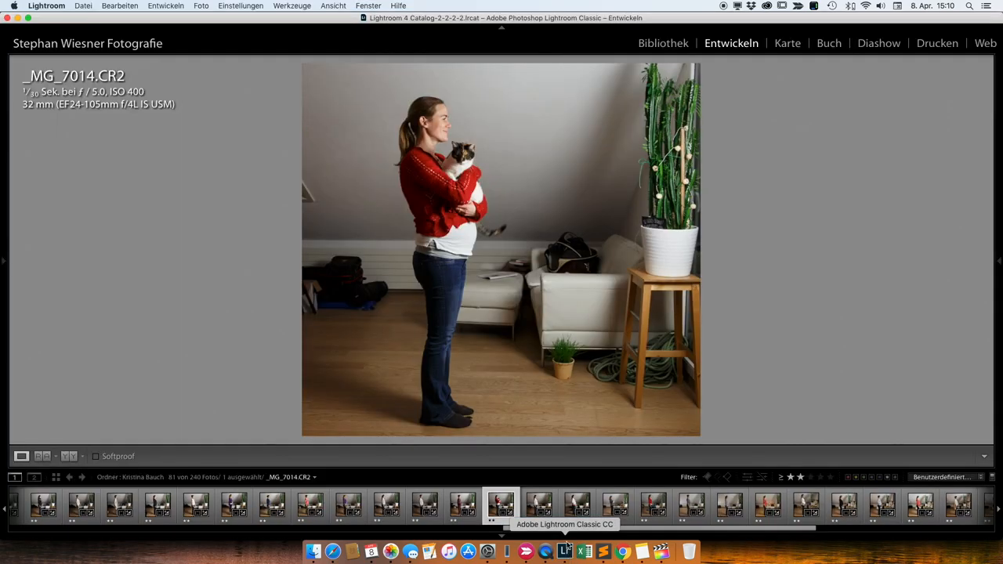
pyautogui.moveTo(178, 483)
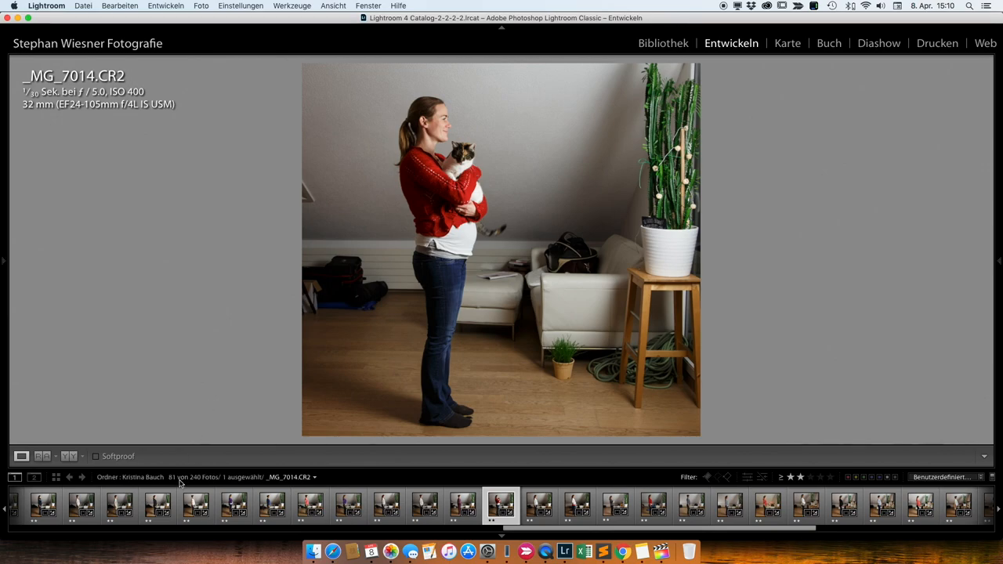
pyautogui.moveTo(187, 298)
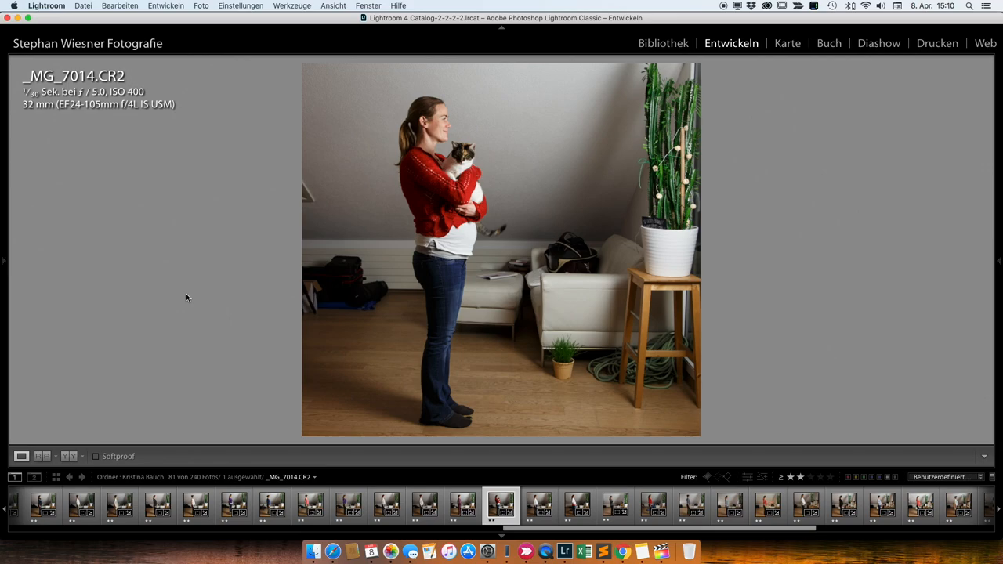
pyautogui.moveTo(185, 400)
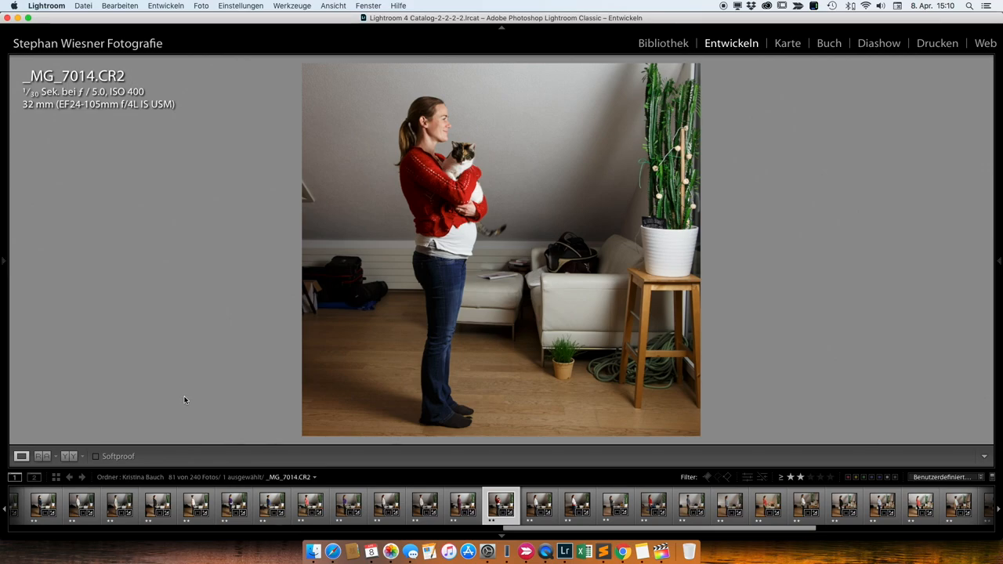
pyautogui.moveTo(185, 407)
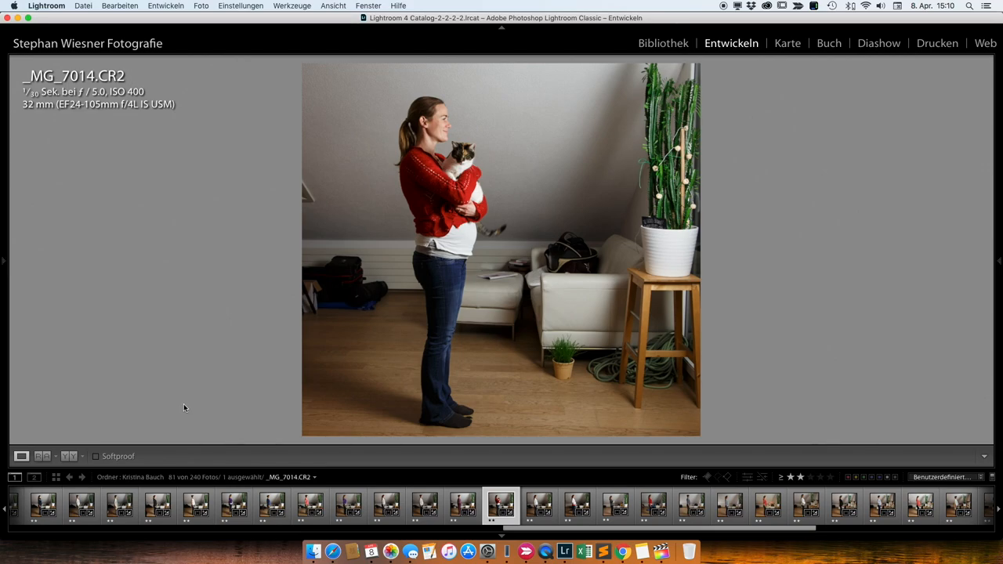
pyautogui.click(663, 43)
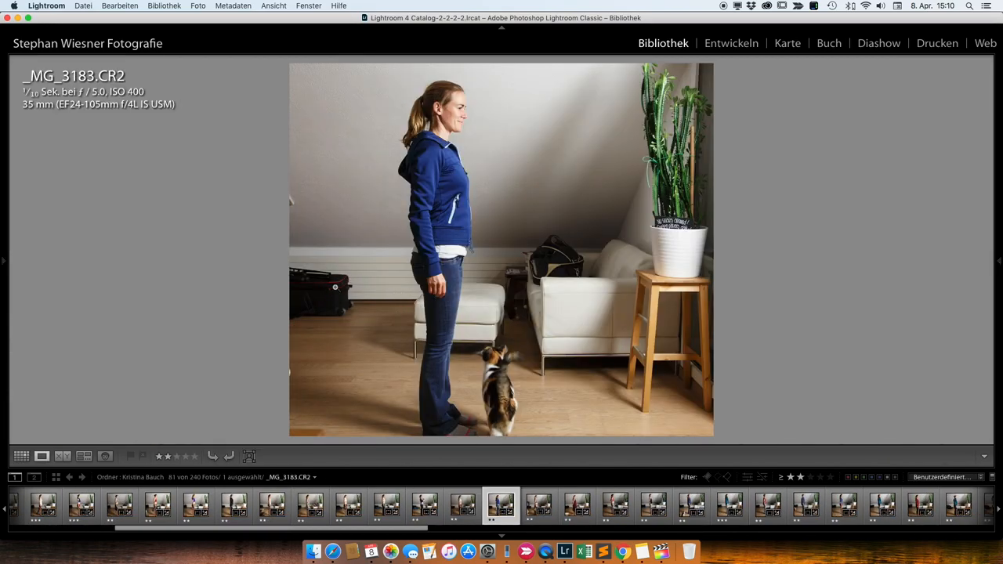
# - Browse the belly photo grid and open the long-blue-dress shot and neighbouring photos individually
pyautogui.click(22, 455)
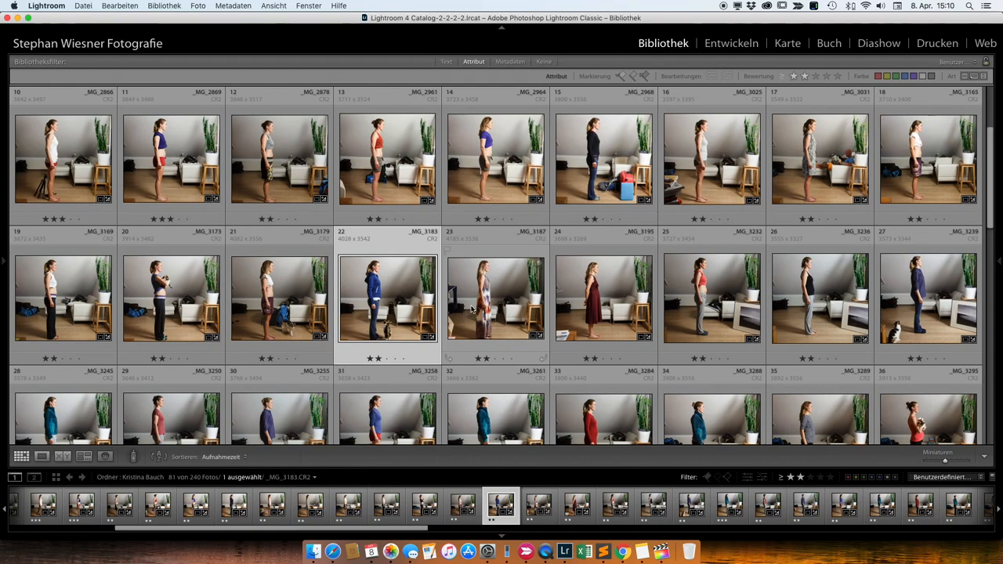
pyautogui.scroll(-3)
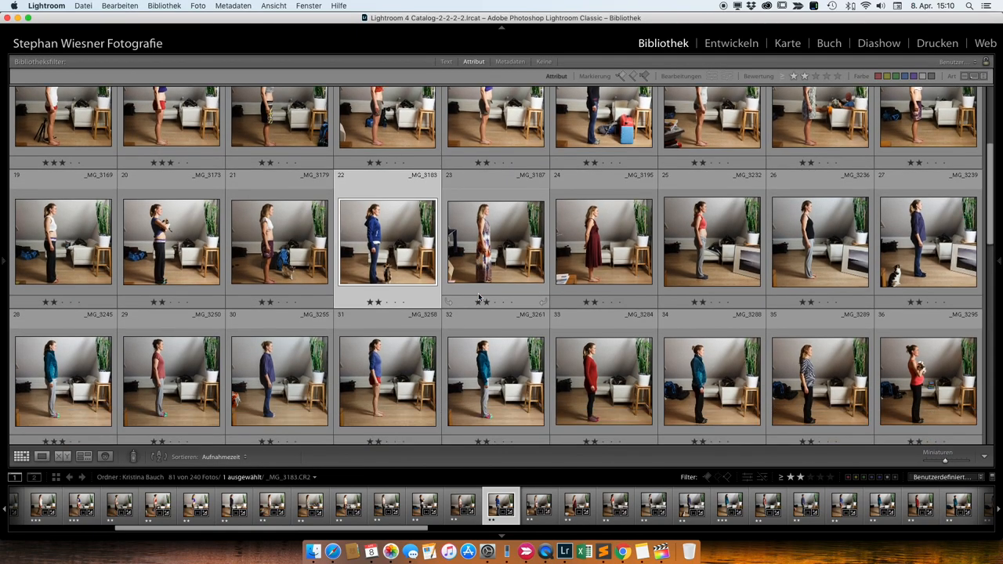
pyautogui.scroll(-3)
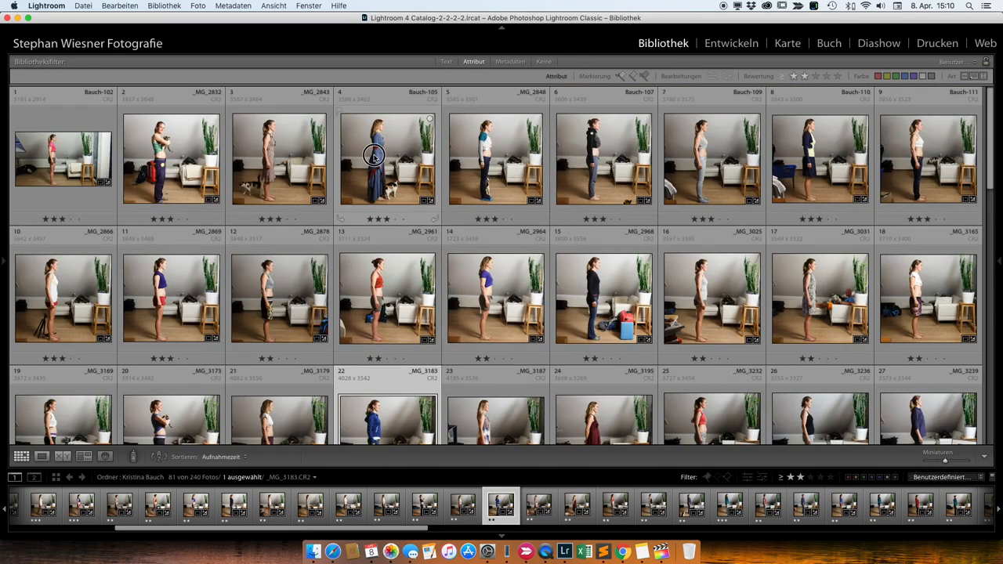
pyautogui.doubleClick(385, 157)
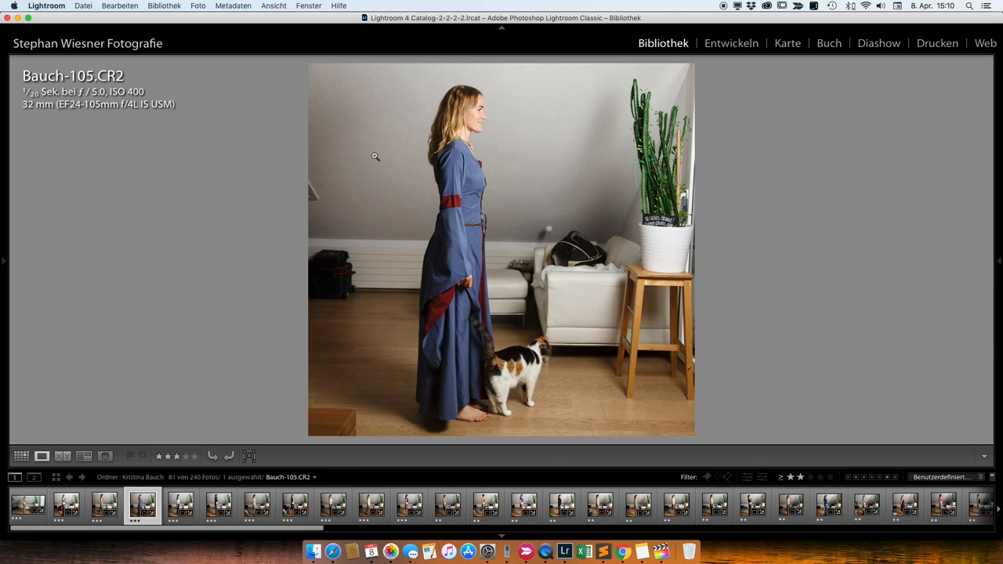
pyautogui.click(22, 456)
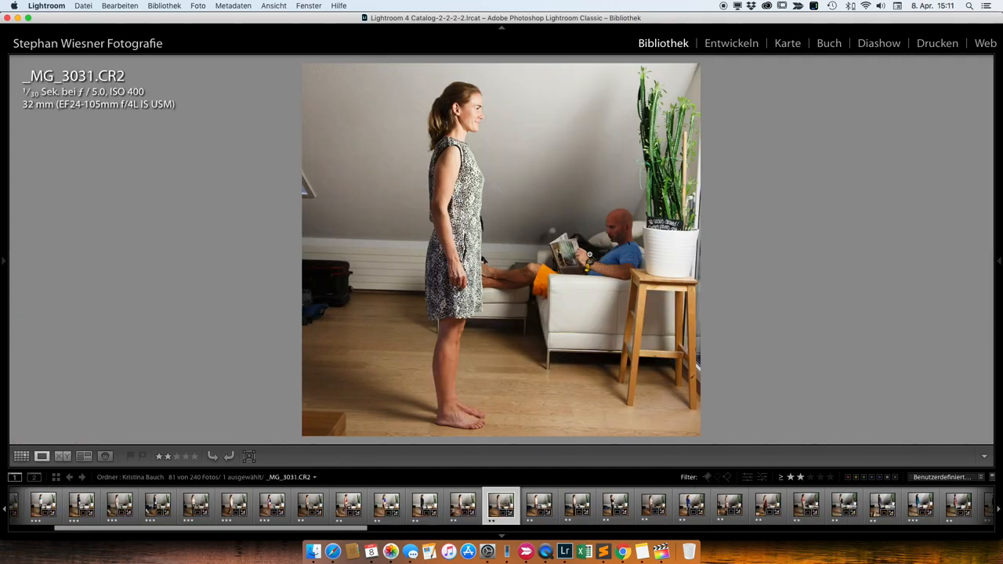
pyautogui.click(22, 456)
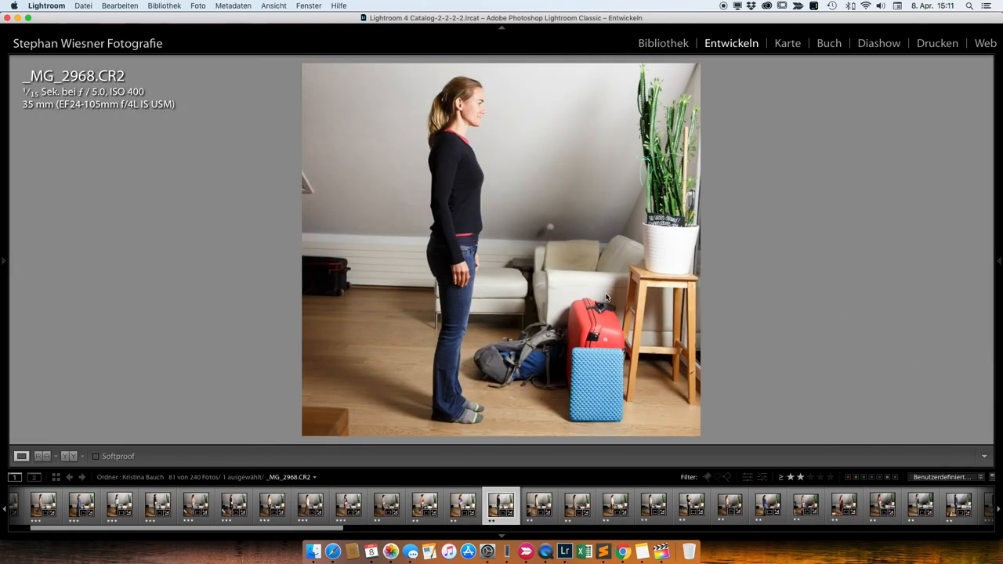
# - Check the square crop of the red-top shot, then return to the grid of all belly photos
pyautogui.click(663, 44)
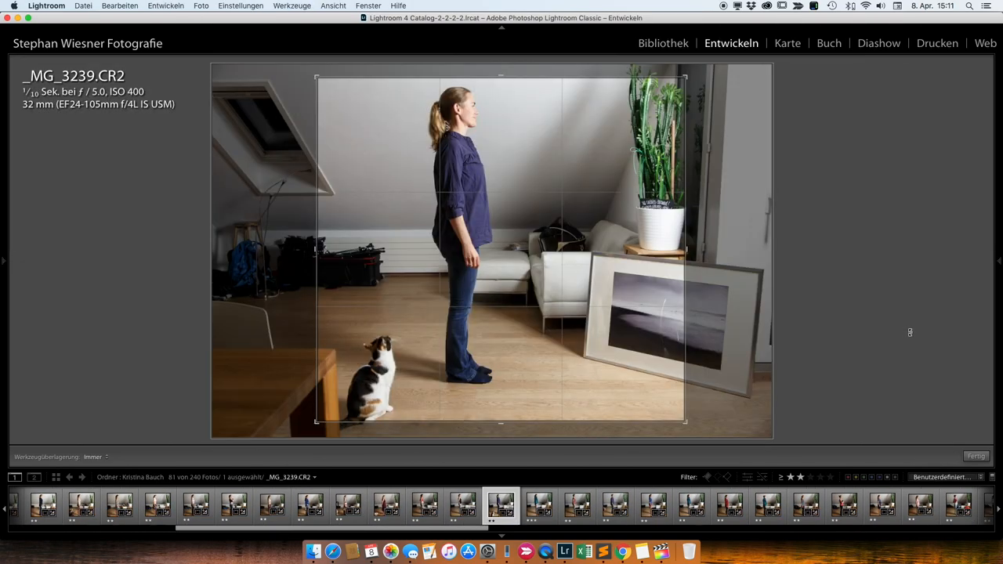
pyautogui.click(663, 44)
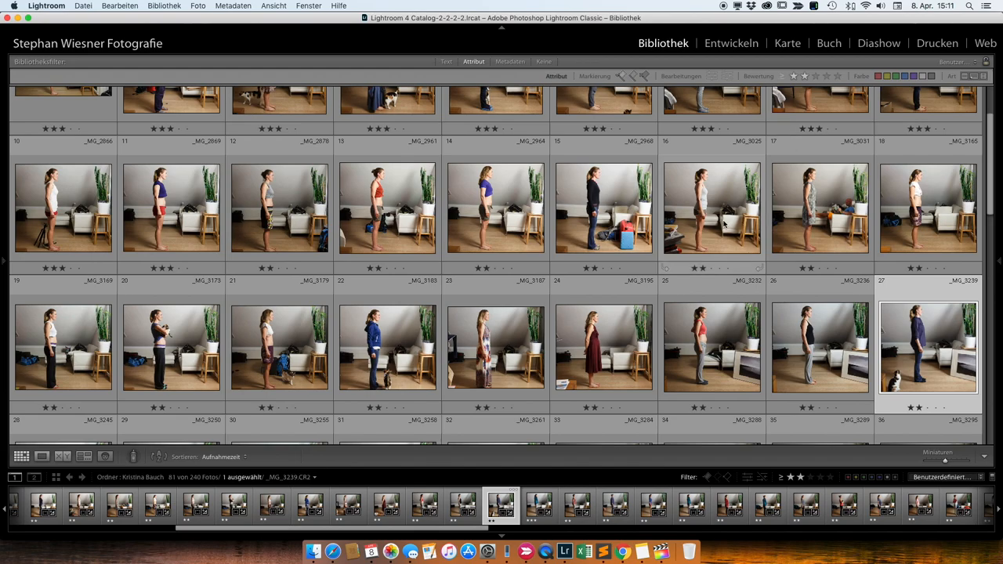
pyautogui.scroll(-3)
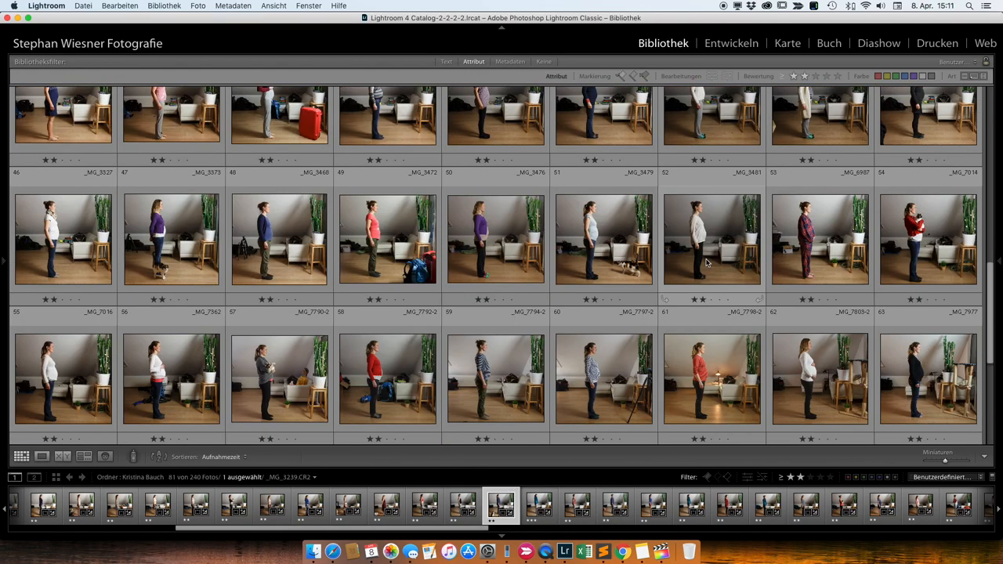
pyautogui.scroll(-3)
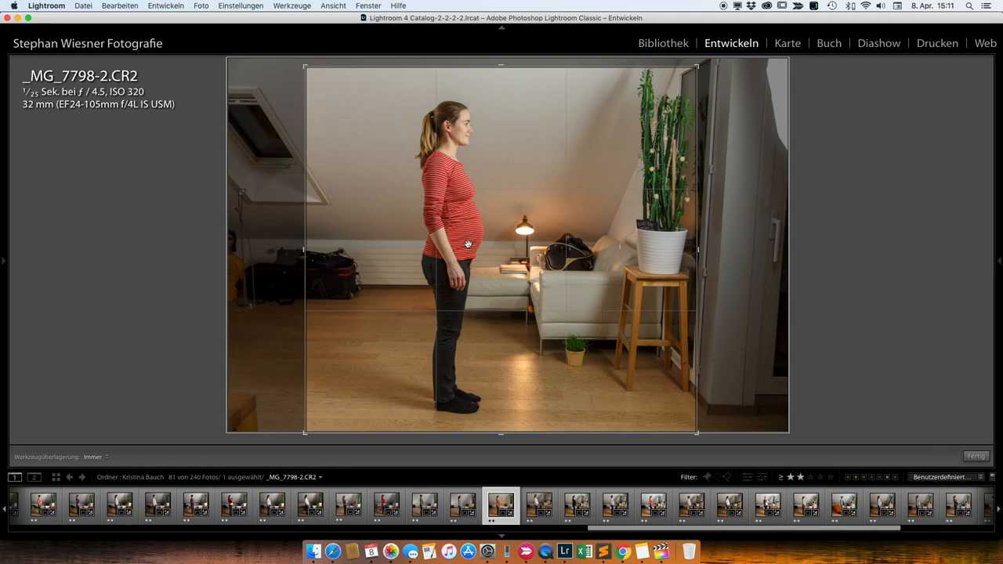
pyautogui.moveTo(367, 171)
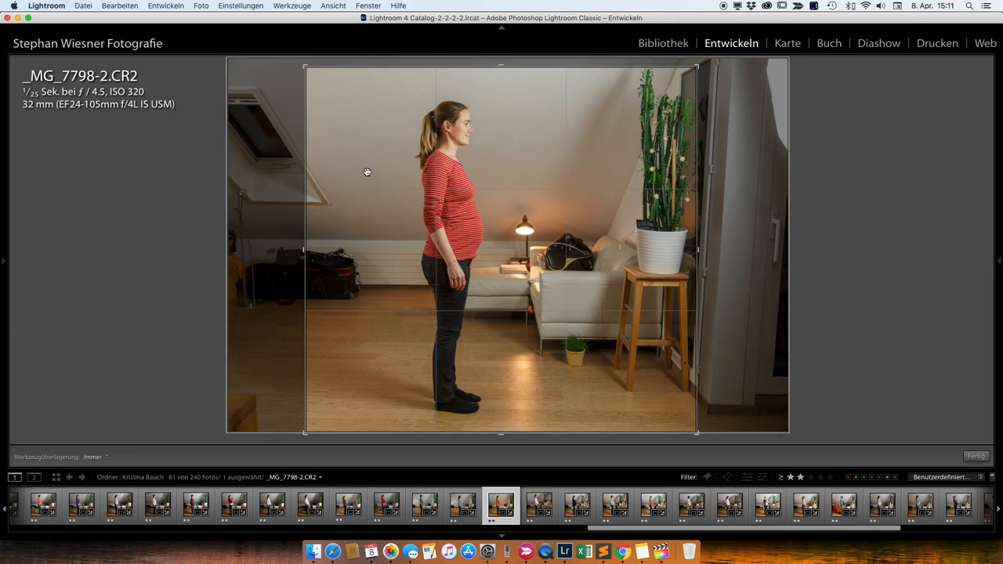
pyautogui.moveTo(567, 188)
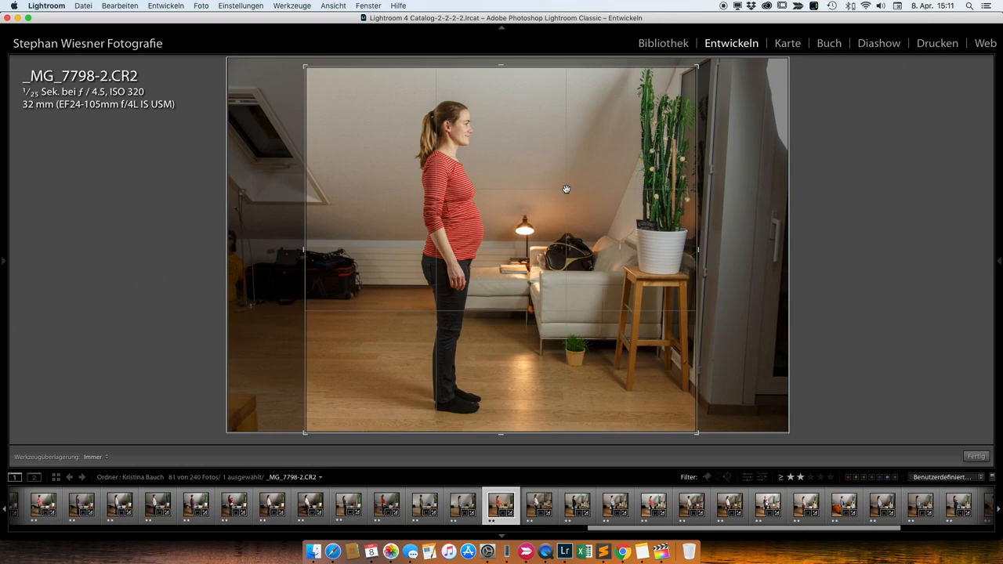
pyautogui.moveTo(790, 105)
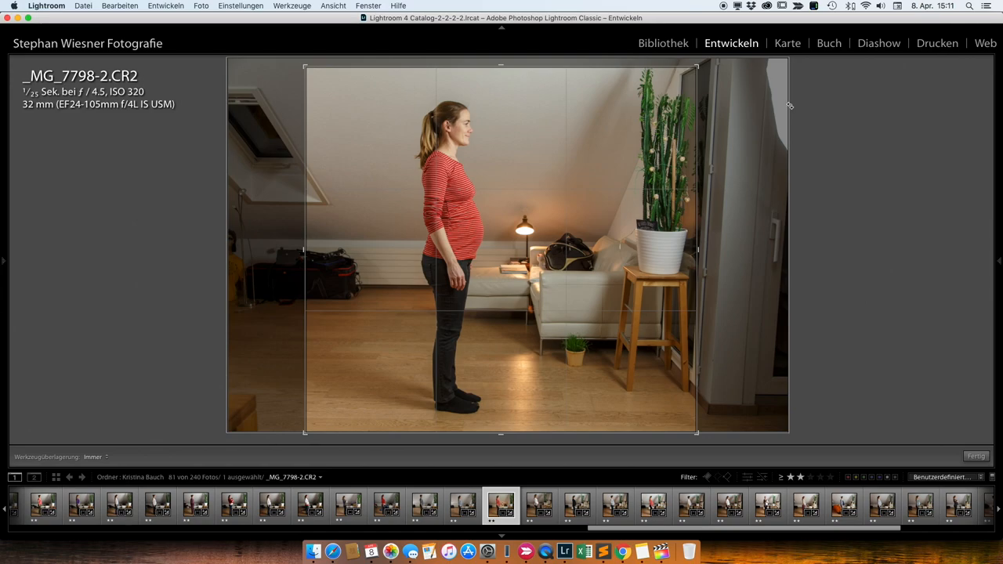
pyautogui.click(663, 44)
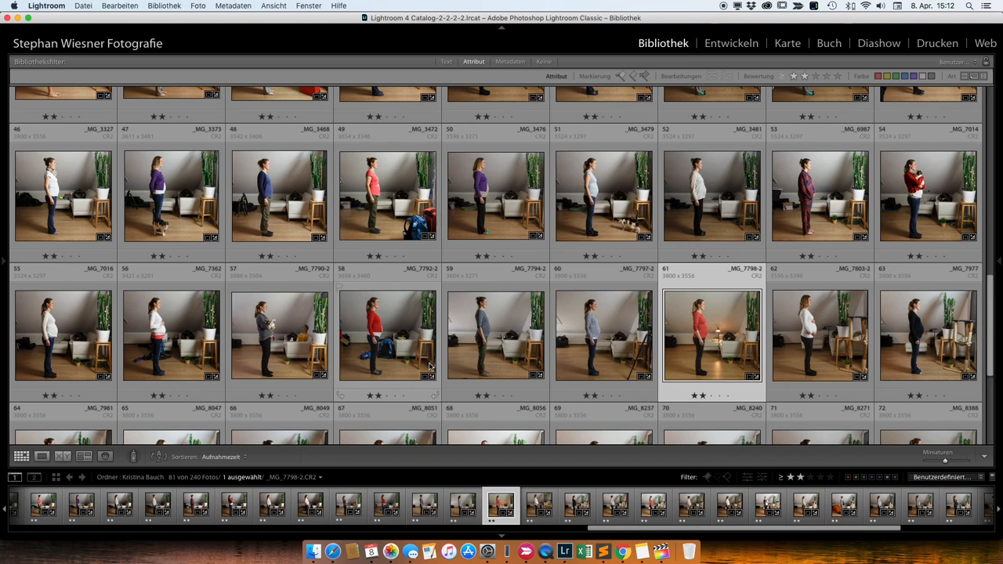
pyautogui.moveTo(436, 354)
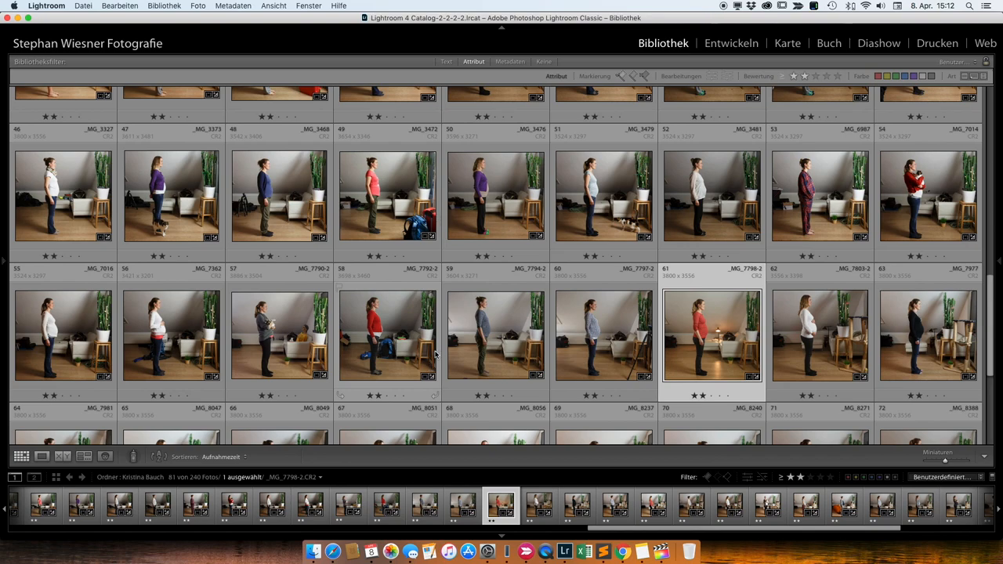
pyautogui.moveTo(395, 326)
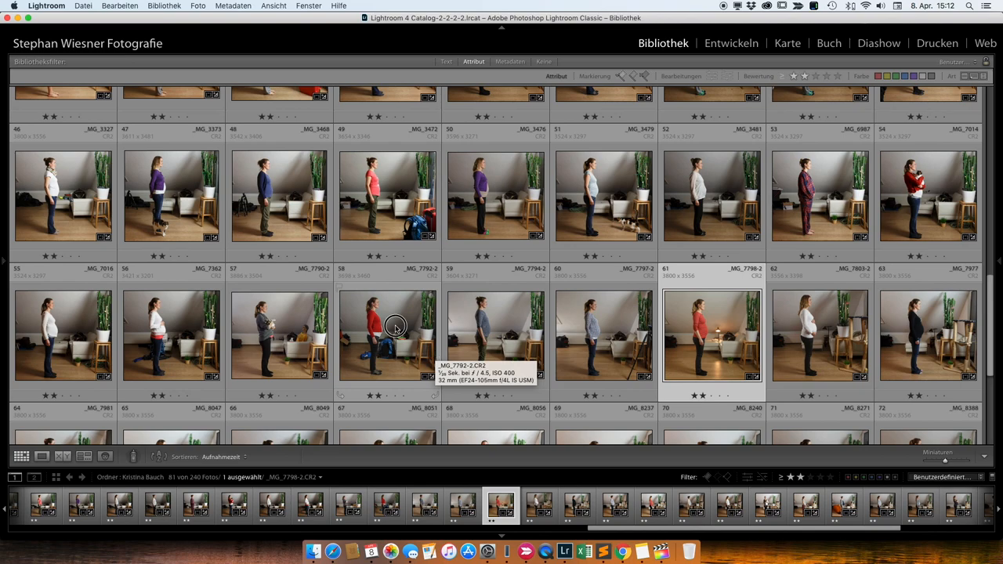
# - Open _MG_7792-2.CR2 in Develop briefly, then go back to the library grid
pyautogui.click(730, 44)
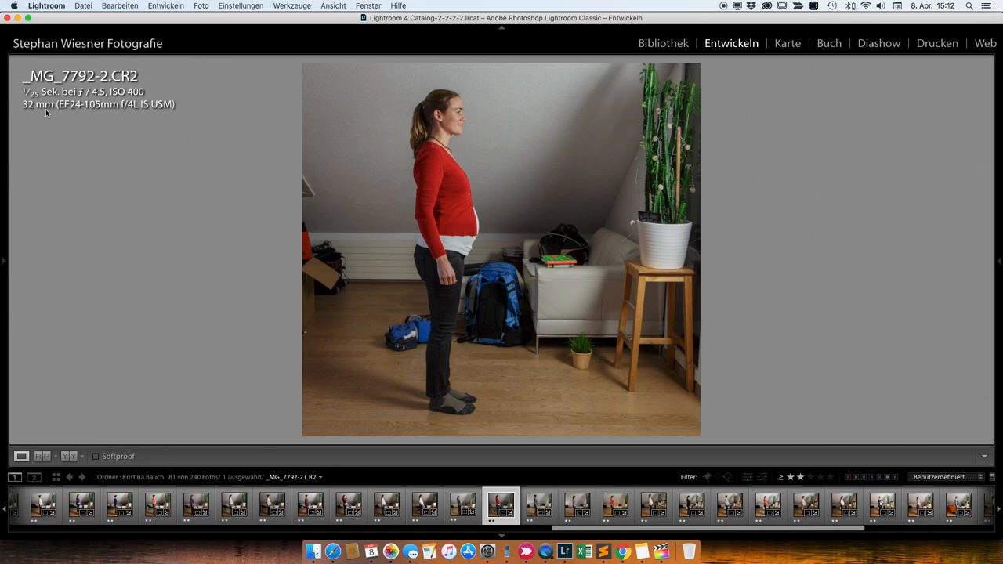
pyautogui.moveTo(142, 95)
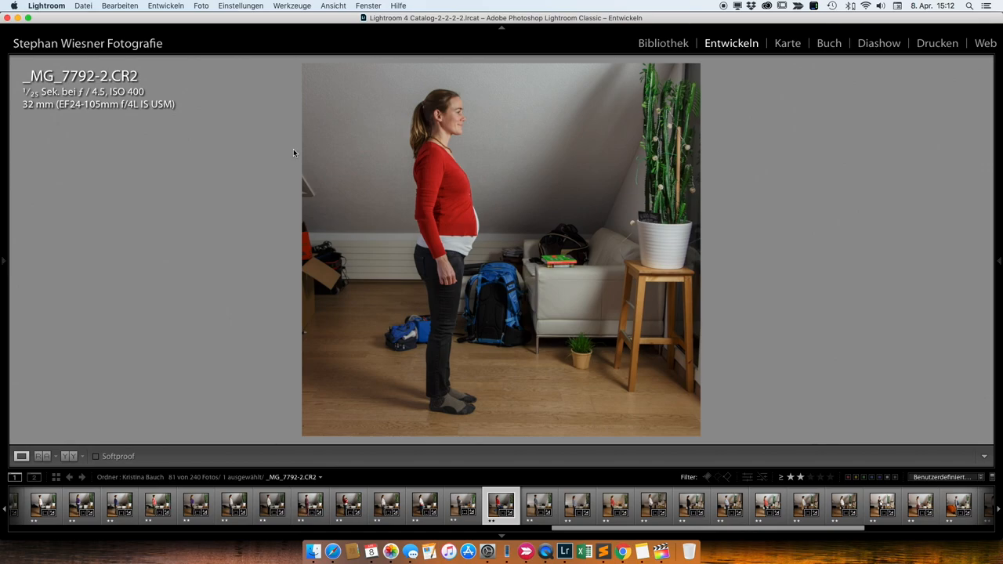
pyautogui.moveTo(482, 325)
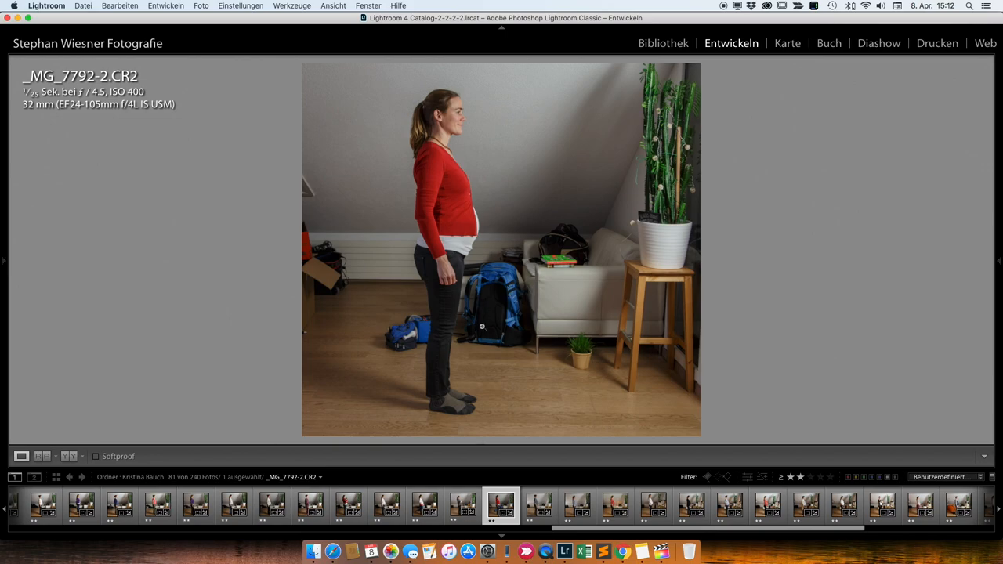
pyautogui.moveTo(508, 352)
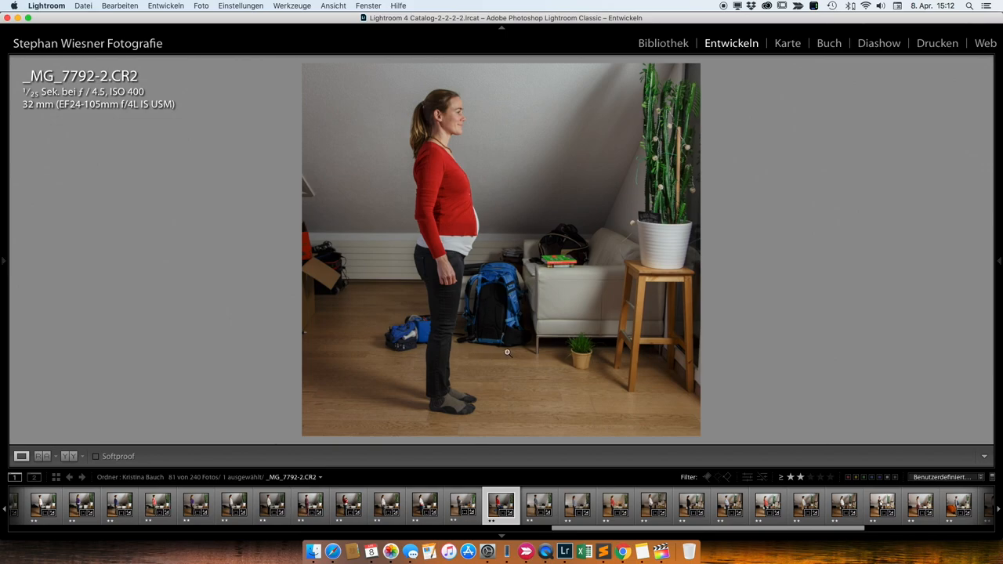
pyautogui.click(663, 43)
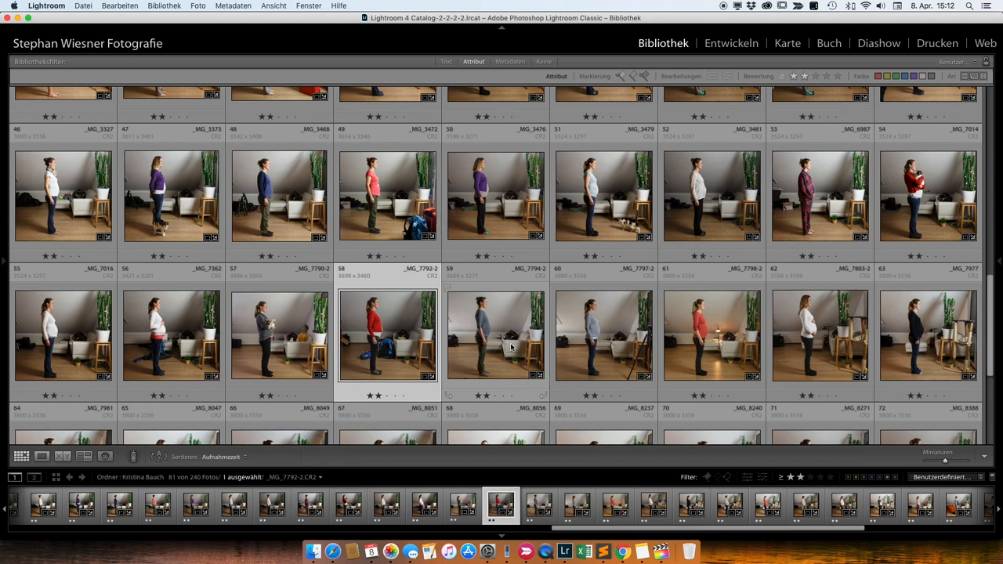
pyautogui.moveTo(511, 347)
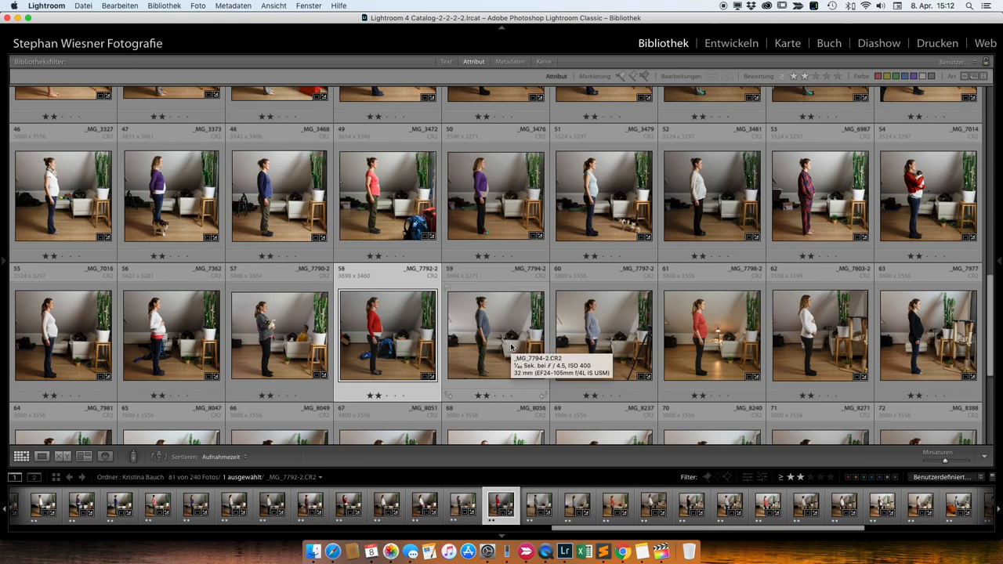
pyautogui.moveTo(498, 342)
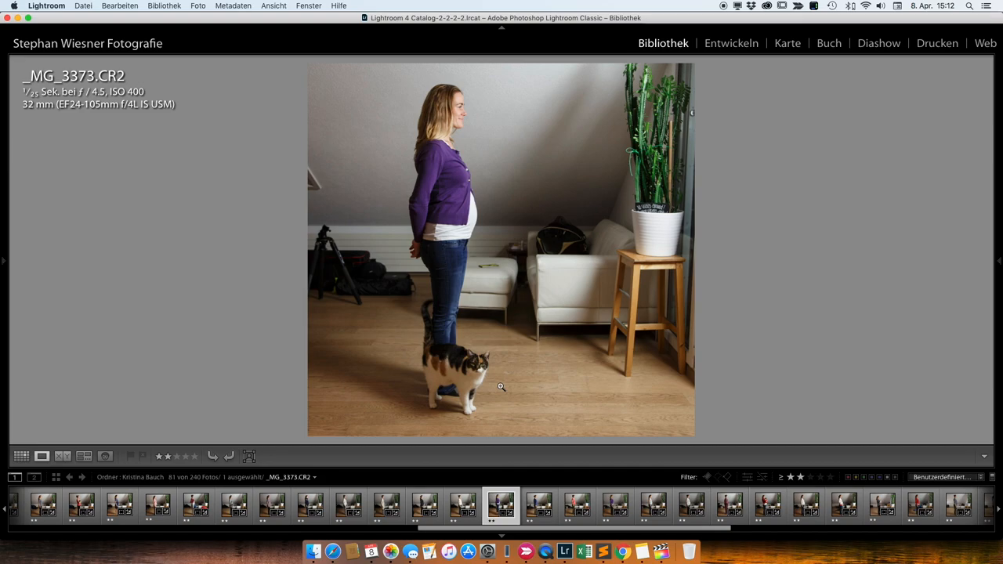
pyautogui.moveTo(454, 335)
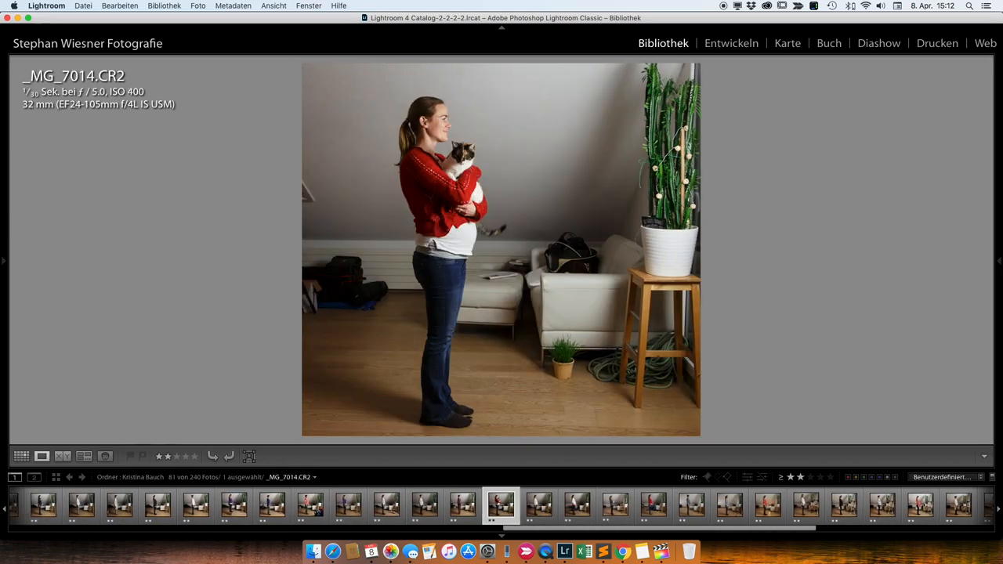
# - Show _MG_7014.CR2, the red-top cat photo, in Develop with its crop overlay visible
pyautogui.click(730, 44)
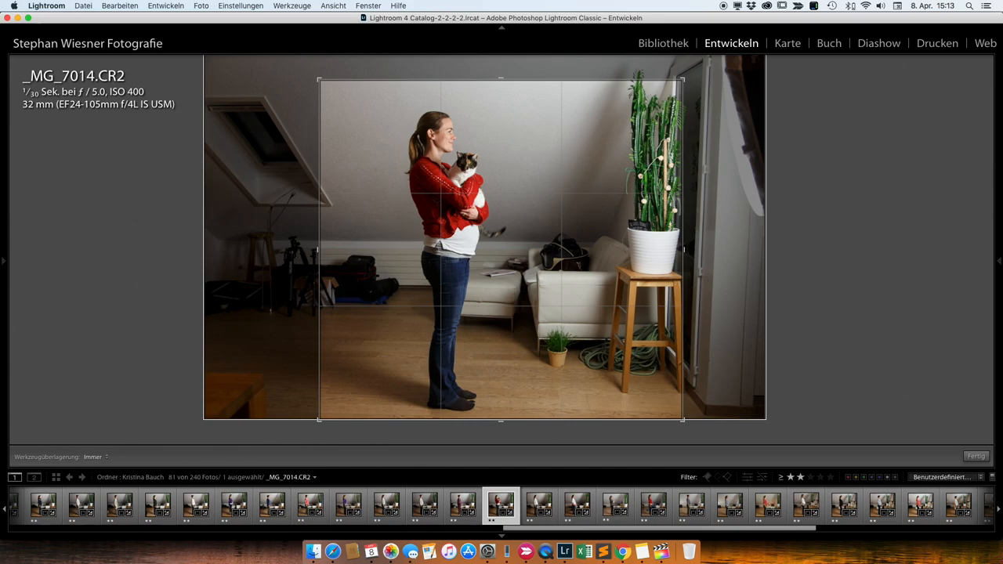
pyautogui.moveTo(462, 279)
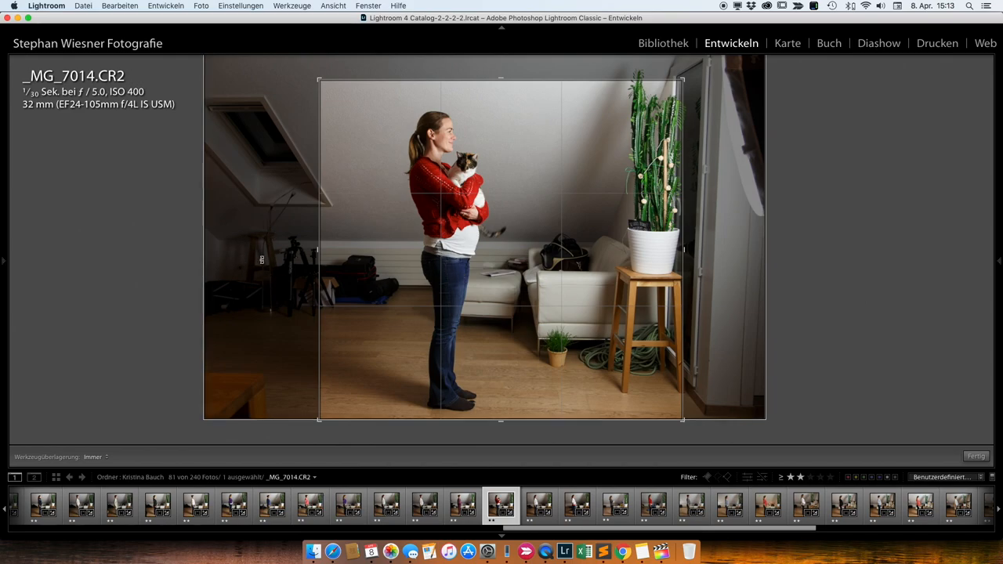
pyautogui.moveTo(288, 294)
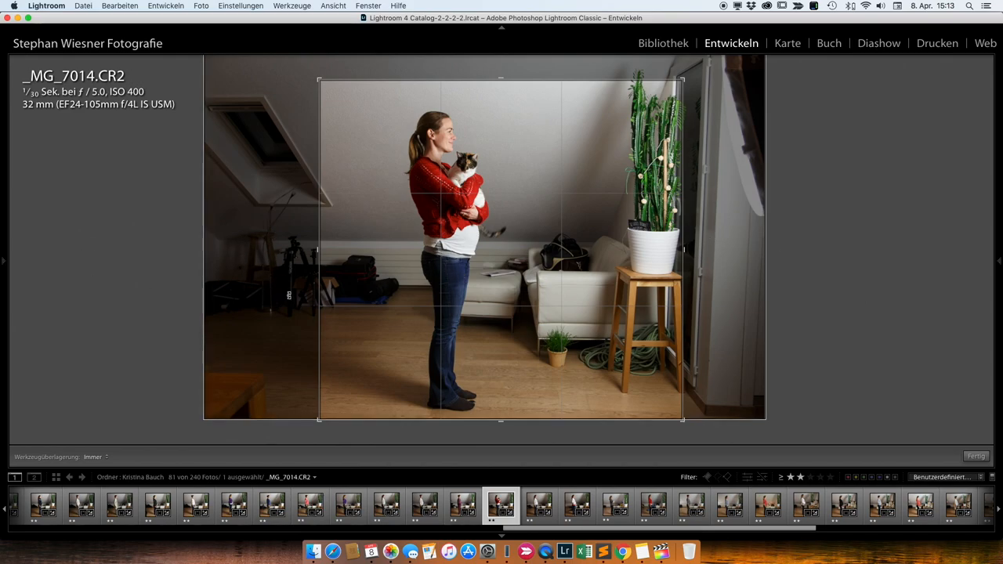
pyautogui.moveTo(787, 147)
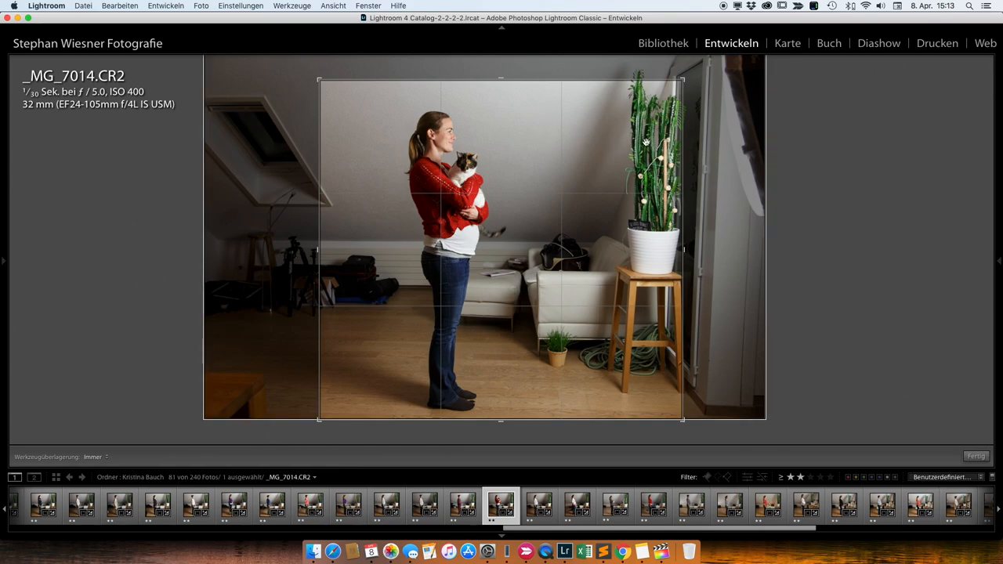
pyautogui.moveTo(592, 146)
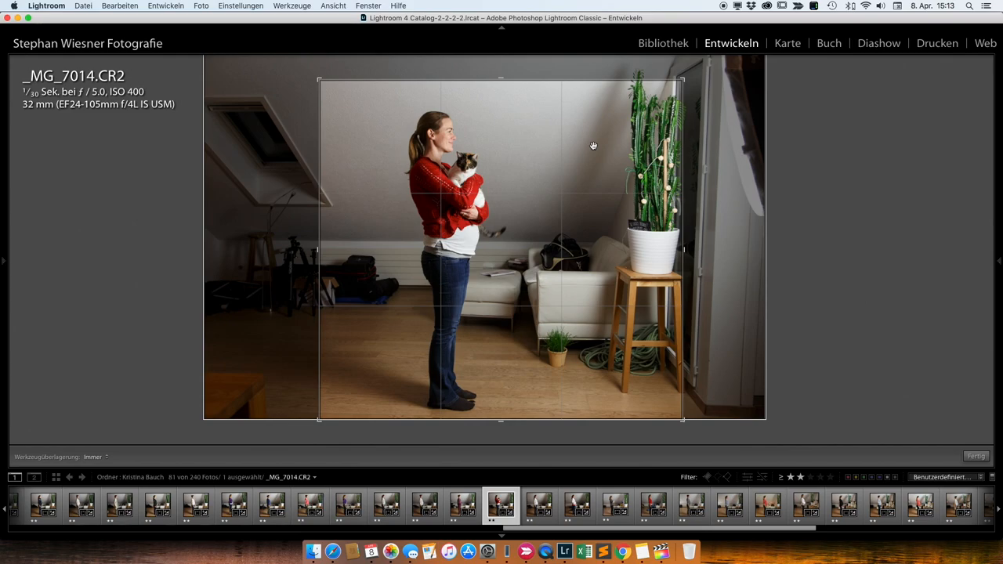
pyautogui.moveTo(545, 146)
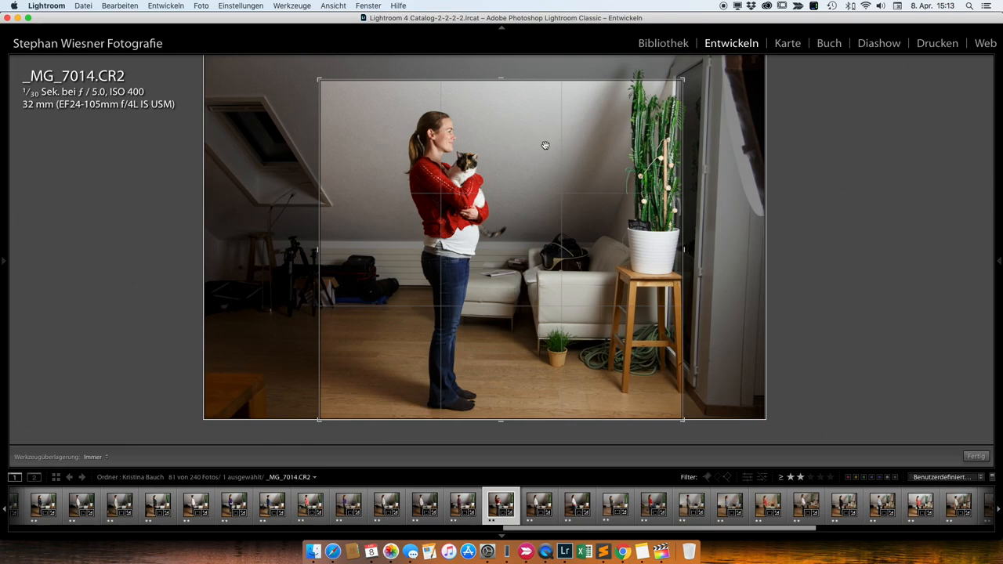
pyautogui.moveTo(639, 551)
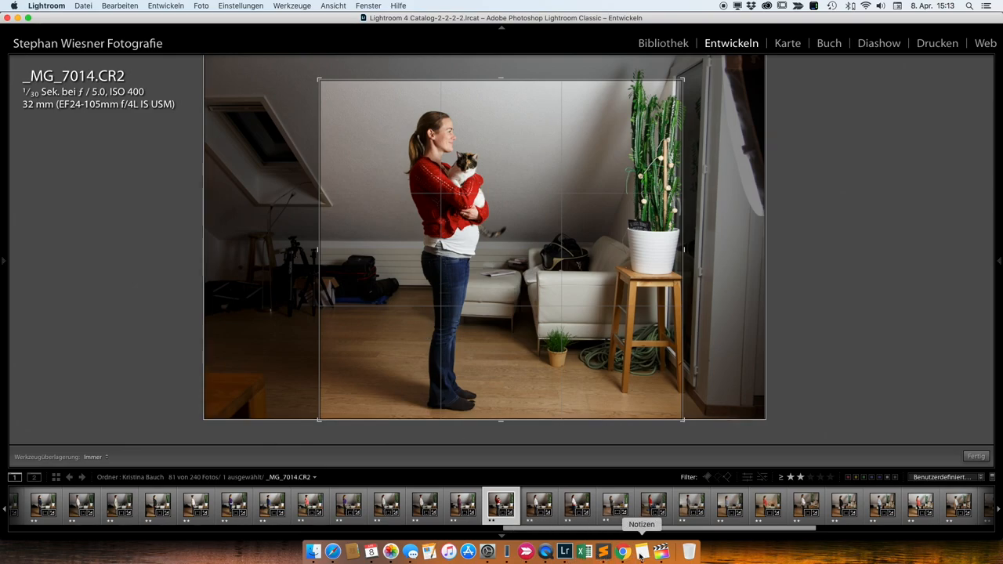
pyautogui.moveTo(658, 552)
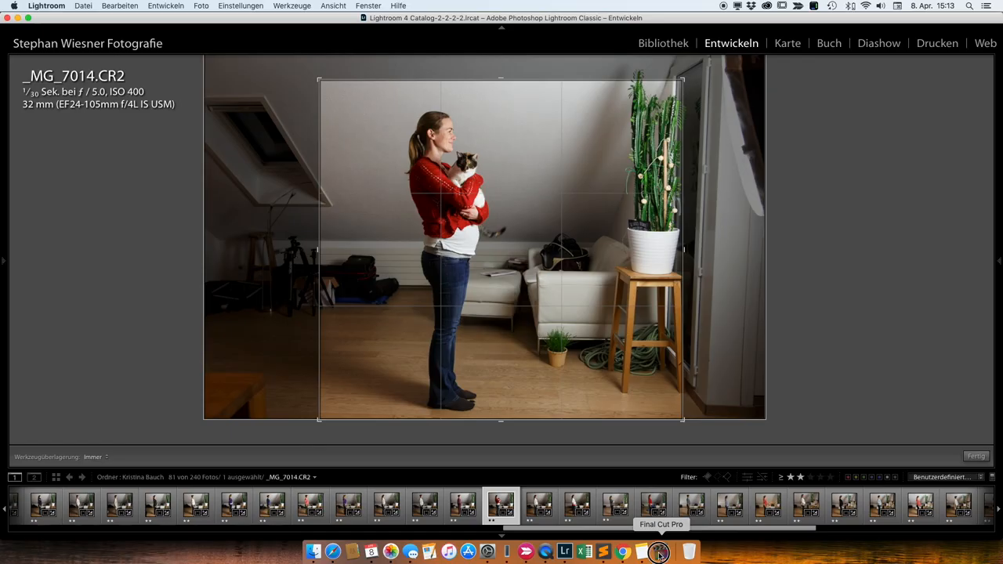
# - Switch to Final Cut Pro and show the timelapse clip's details in the Info inspector
pyautogui.click(660, 552)
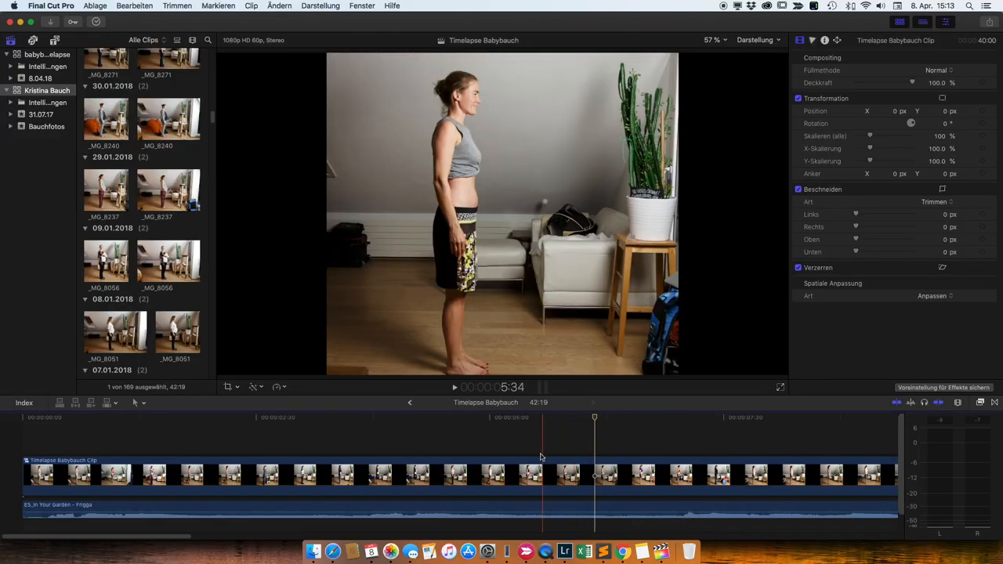
pyautogui.click(448, 417)
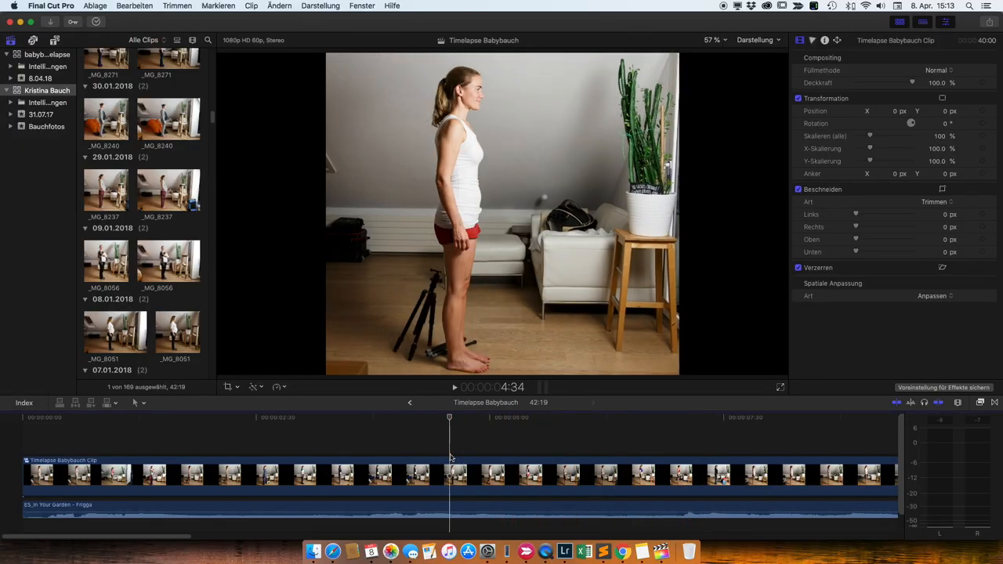
pyautogui.scroll(-3)
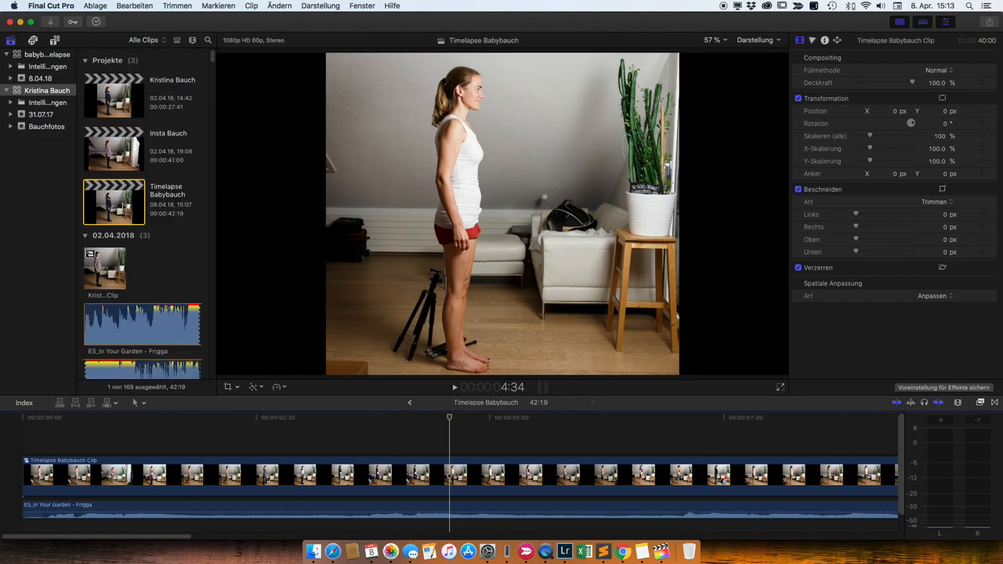
pyautogui.click(824, 41)
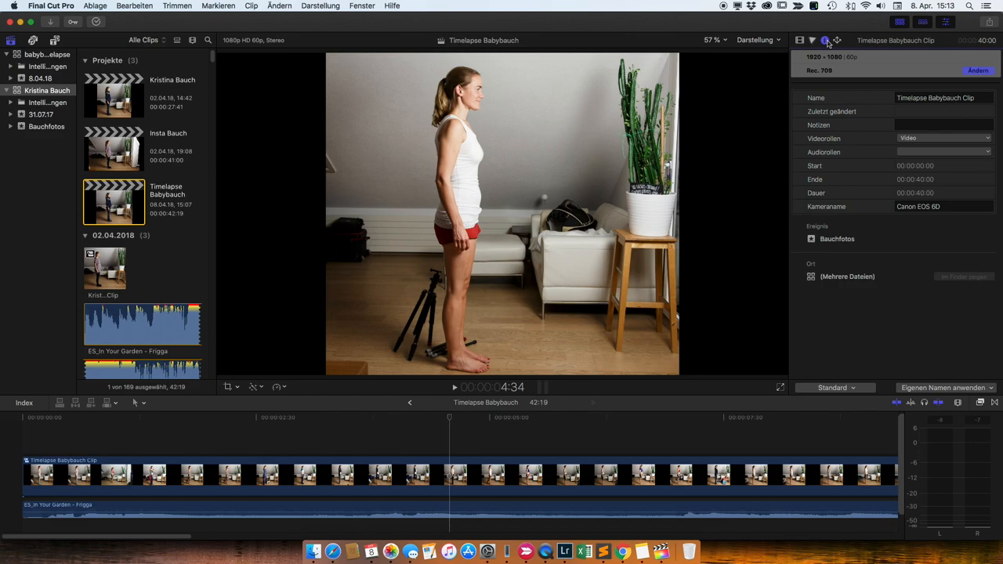
pyautogui.moveTo(822, 63)
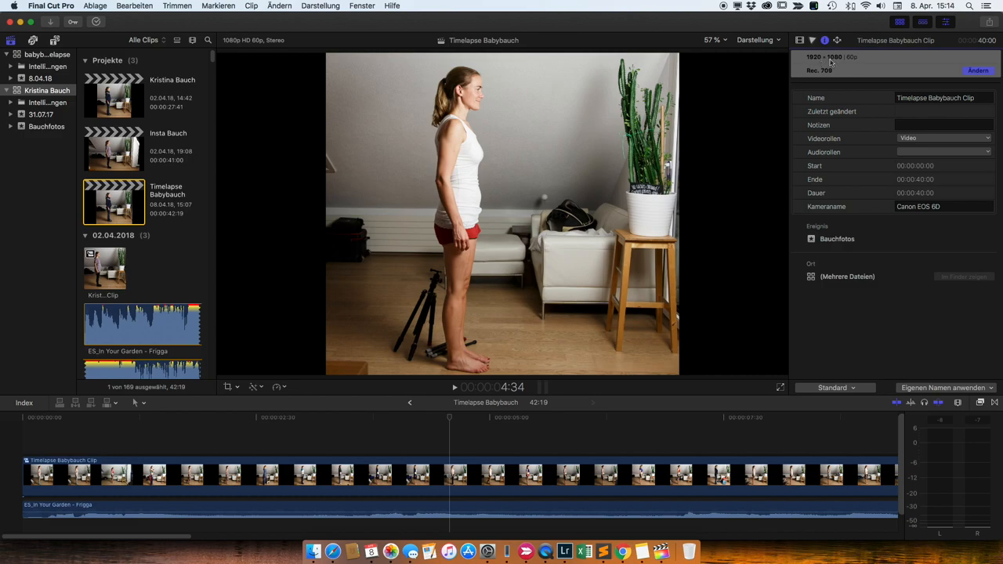
pyautogui.moveTo(853, 62)
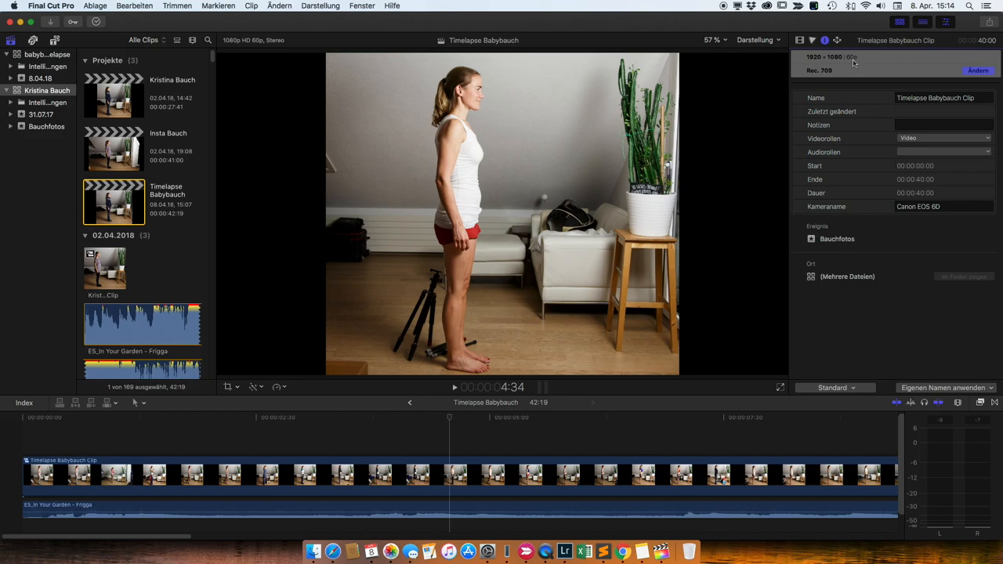
pyautogui.moveTo(856, 64)
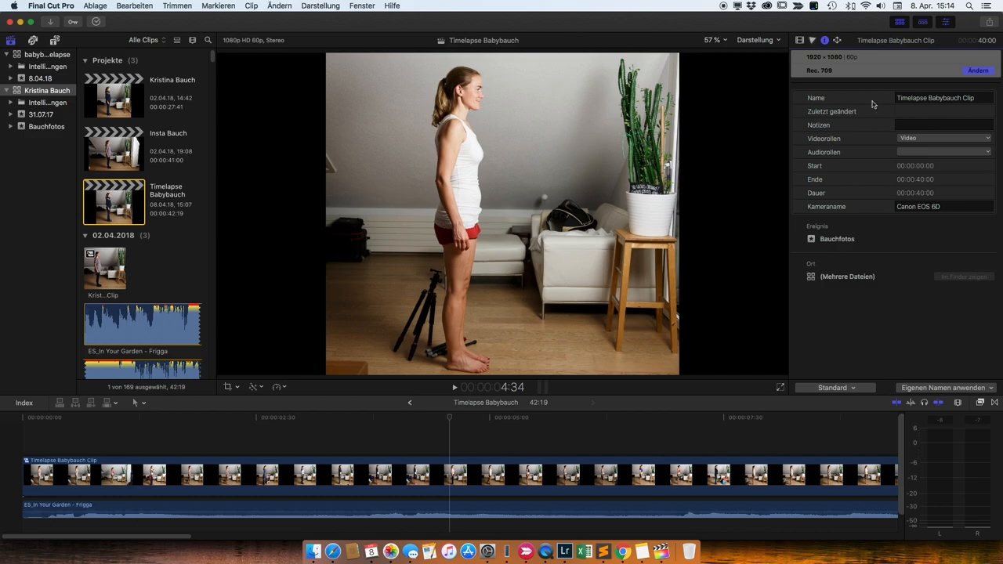
pyautogui.moveTo(755, 84)
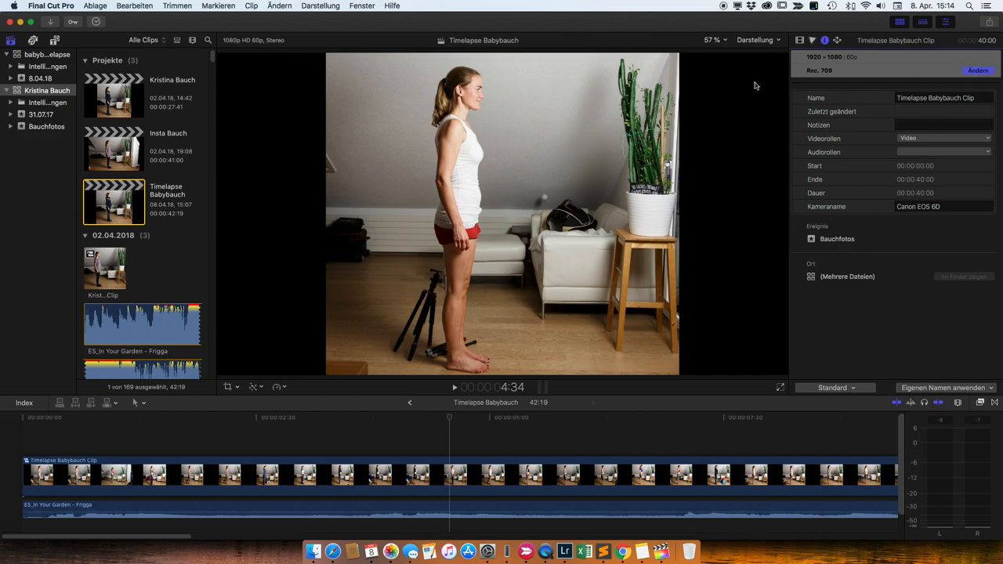
pyautogui.moveTo(855, 63)
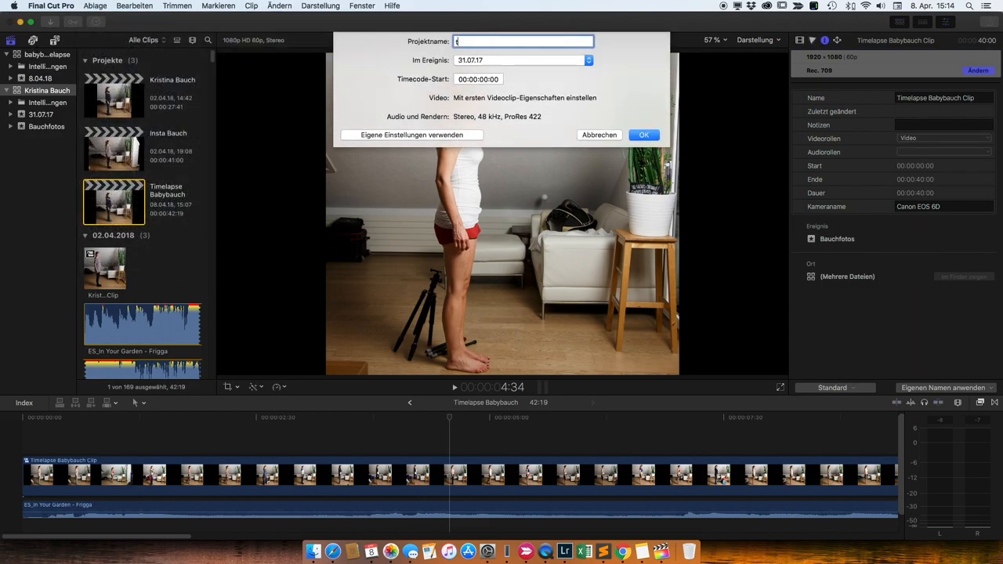
# - Name the project 'tl demo', set it to 1080p HD (1920×1080, 60p) and confirm
pyautogui.write('tl demo')
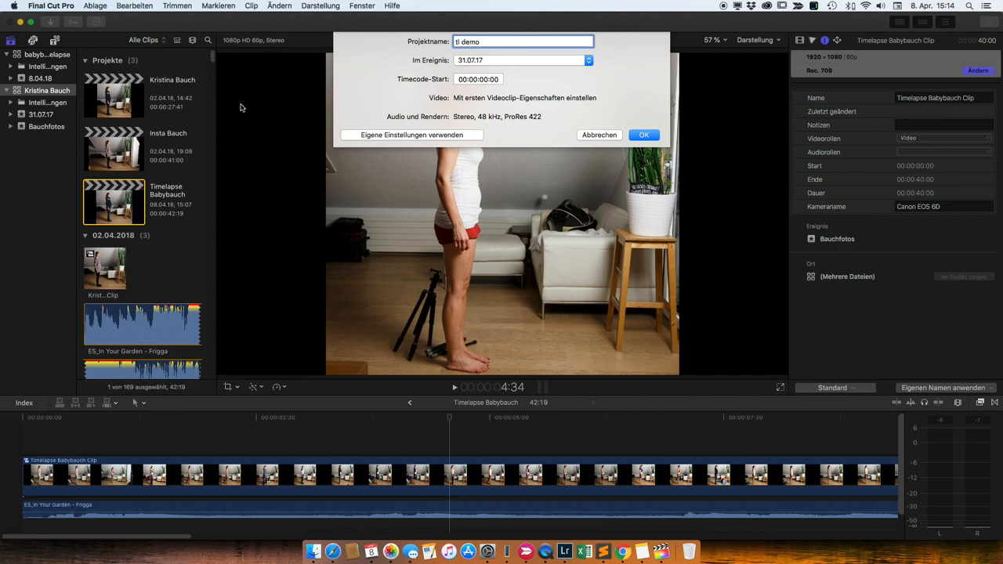
pyautogui.click(410, 134)
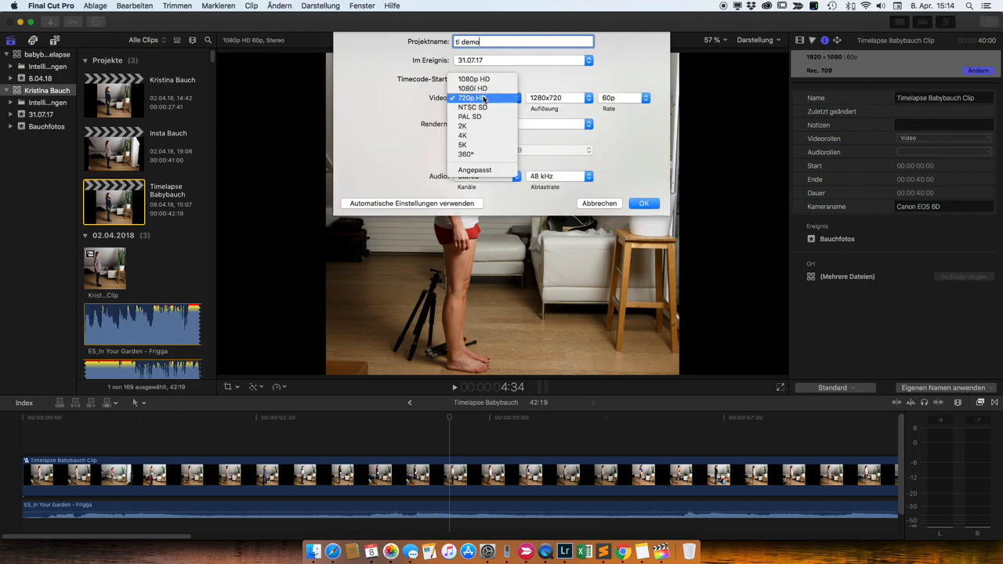
pyautogui.click(473, 78)
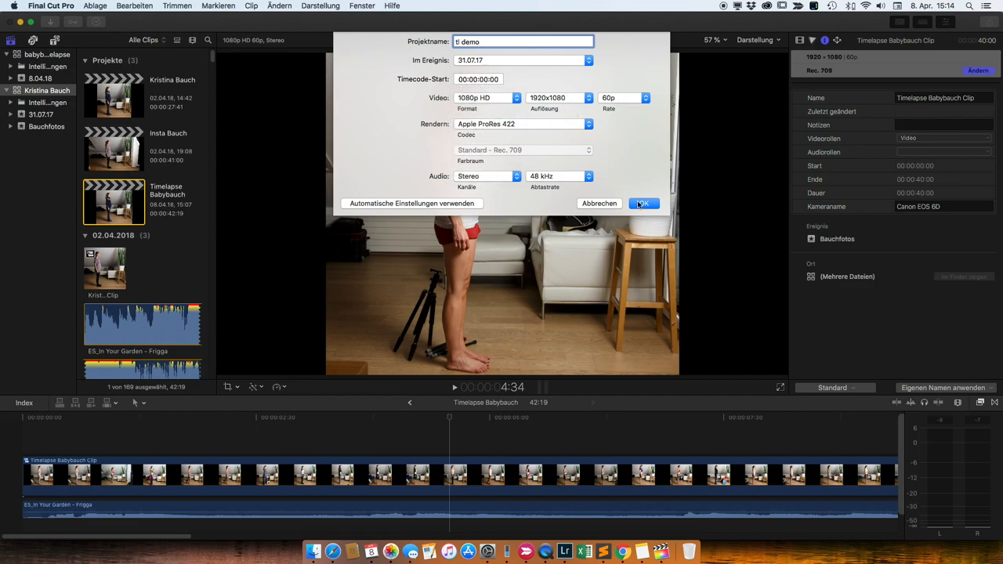
pyautogui.click(642, 204)
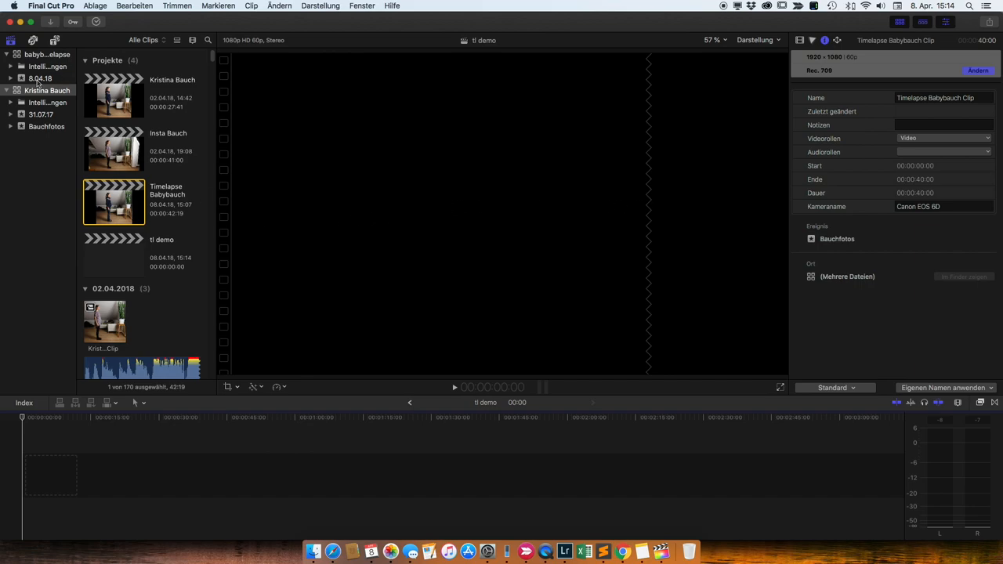
# - Add all 81 Bauchfotos photos to the timeline and shorten each still's duration
pyautogui.click(47, 126)
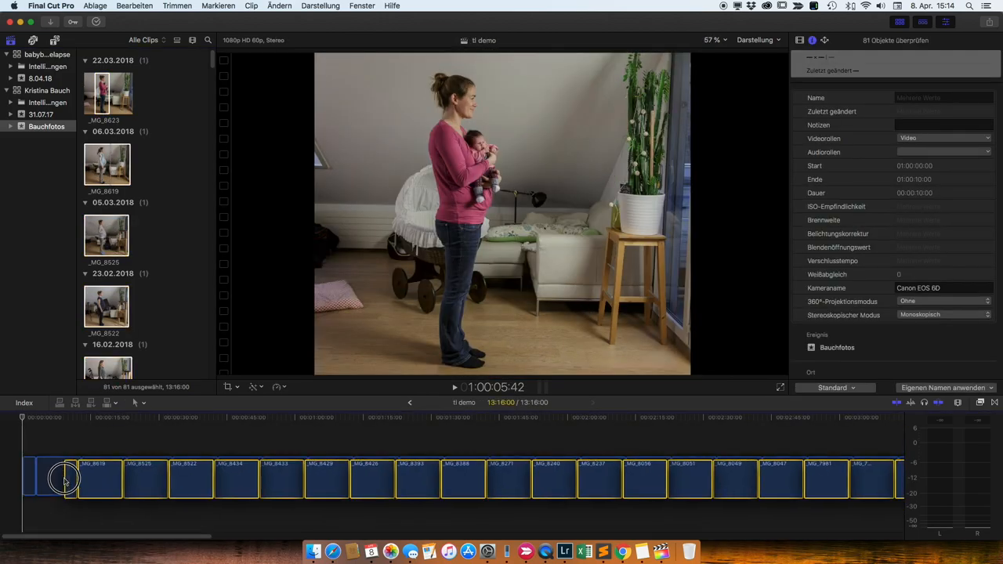
pyautogui.rightClick(66, 476)
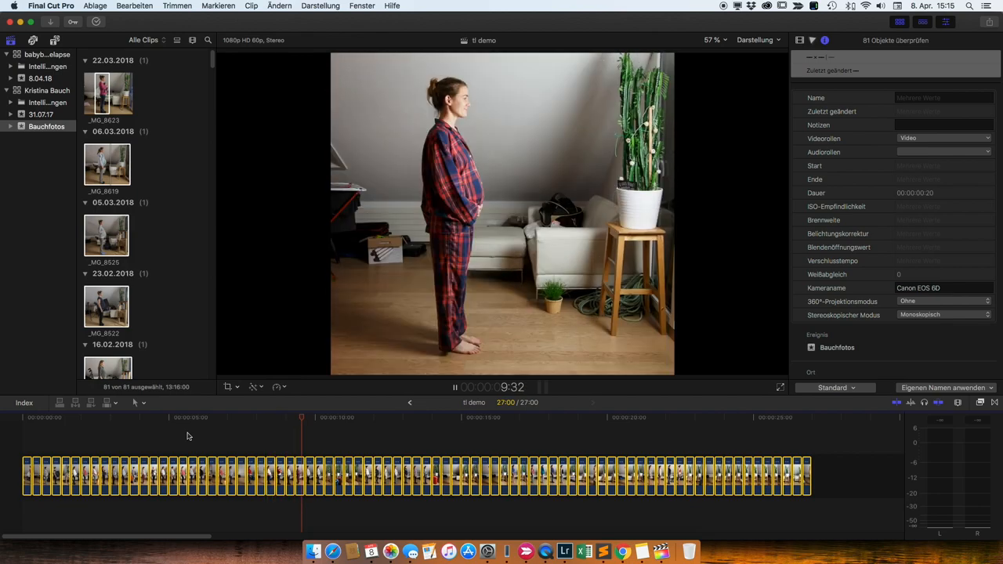
pyautogui.rightClick(289, 473)
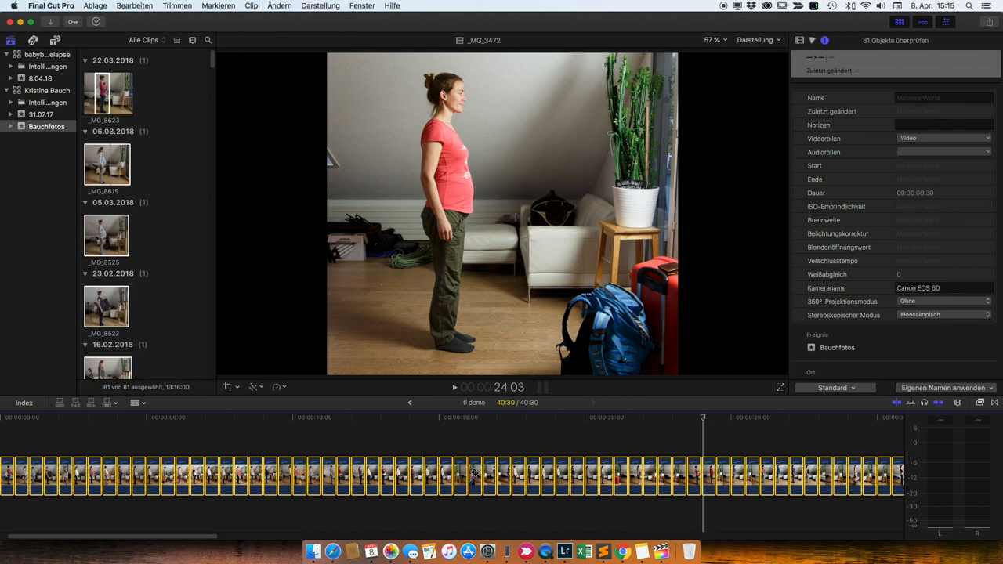
pyautogui.click(439, 426)
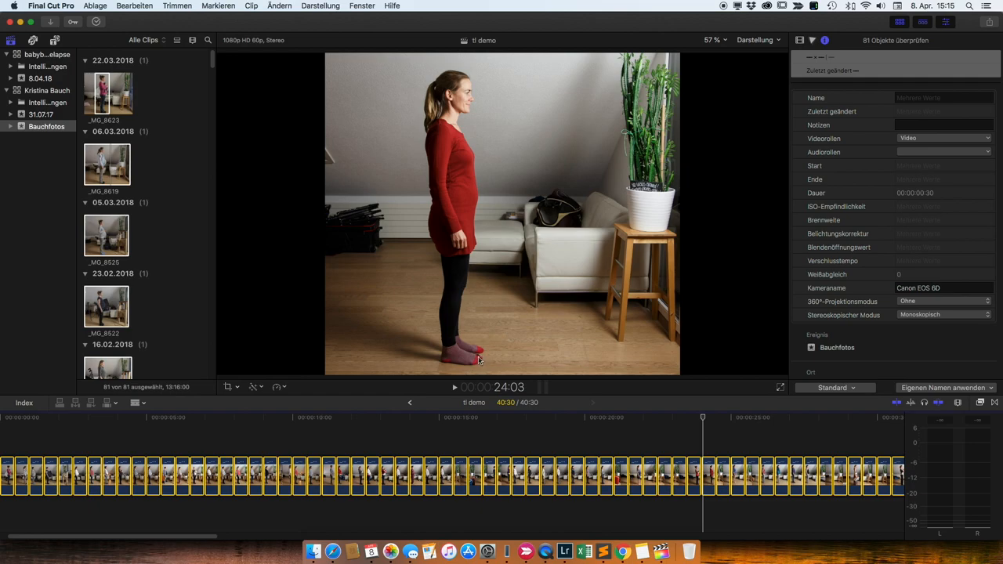
pyautogui.moveTo(482, 163)
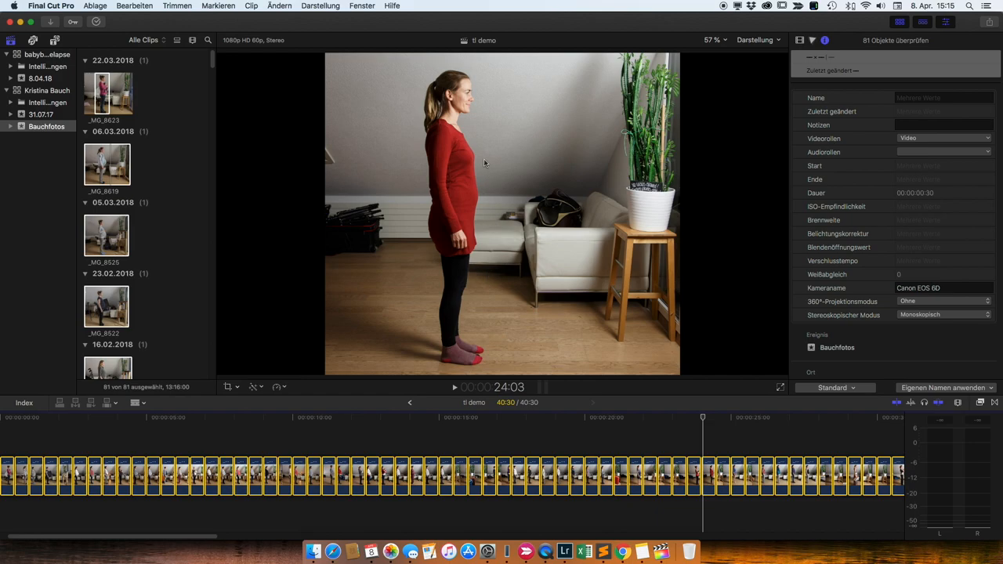
pyautogui.moveTo(476, 174)
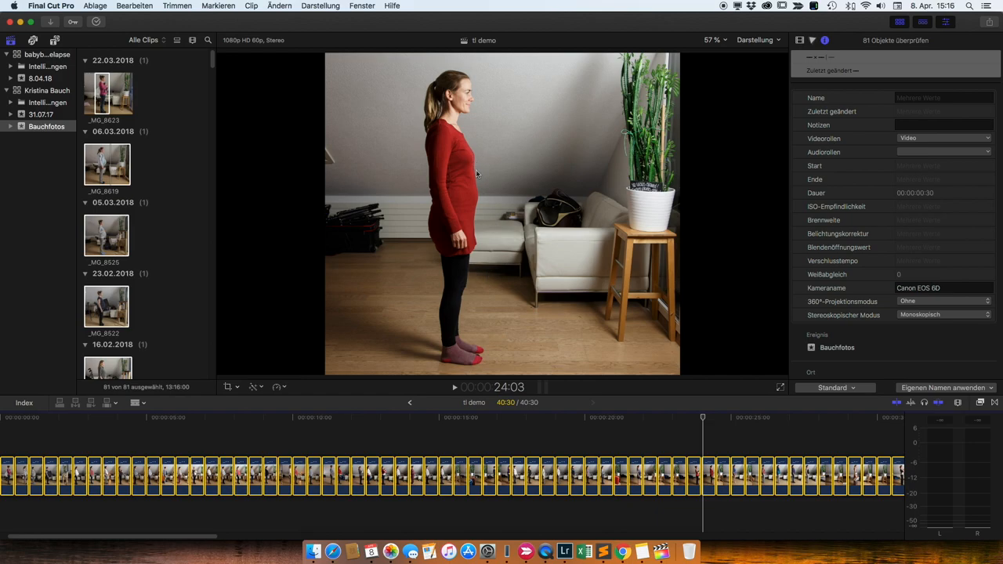
pyautogui.moveTo(464, 178)
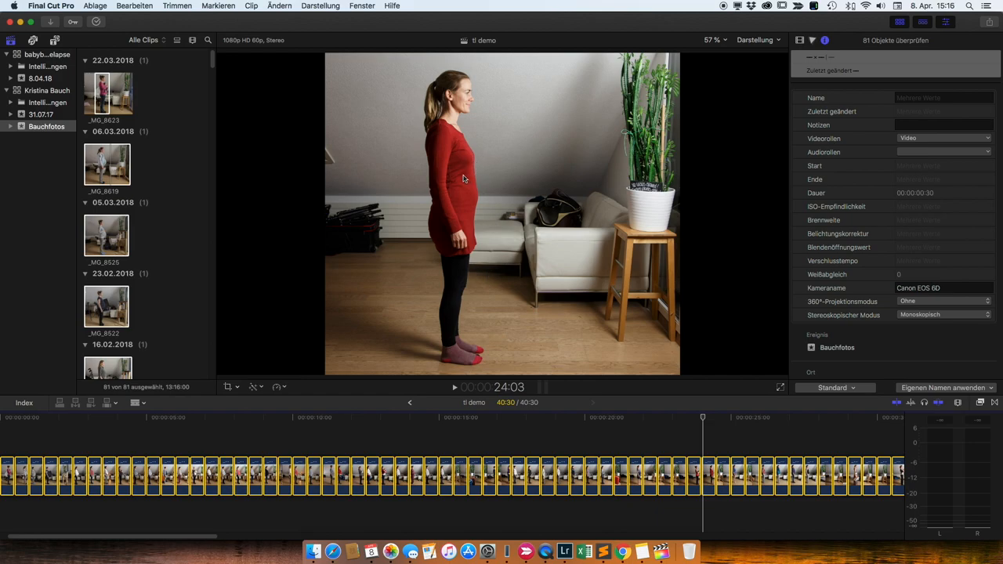
pyautogui.moveTo(483, 207)
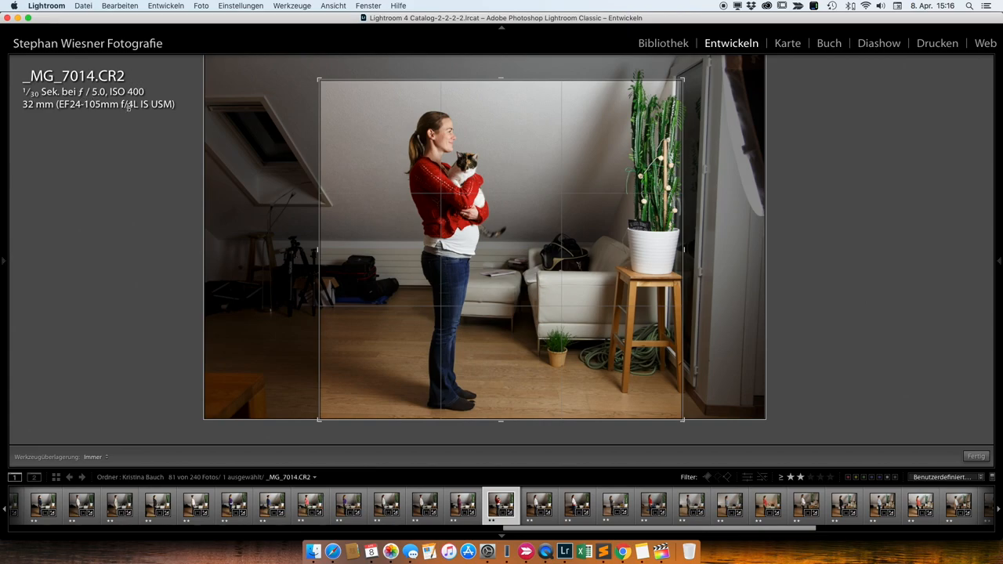
pyautogui.moveTo(457, 127)
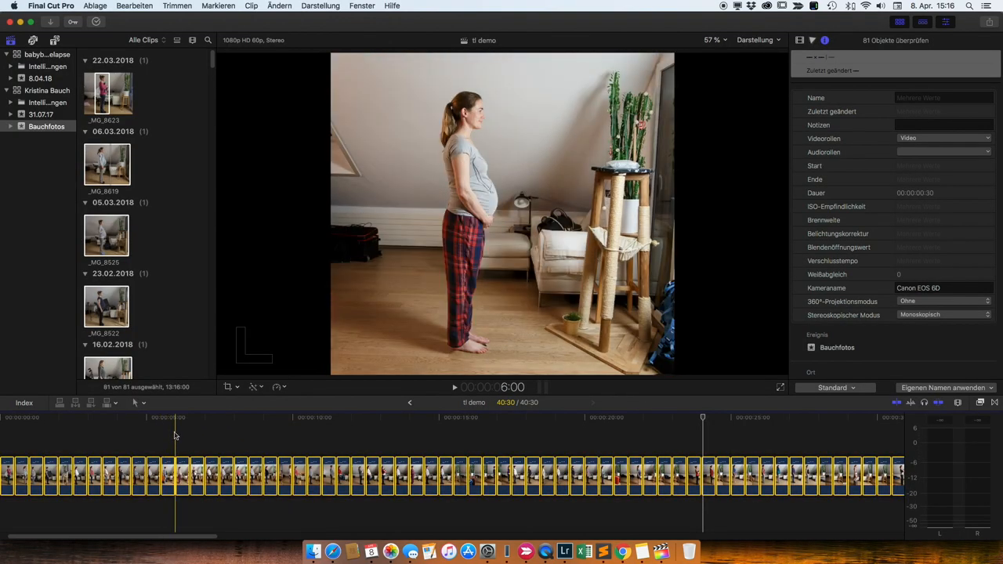
pyautogui.moveTo(178, 417)
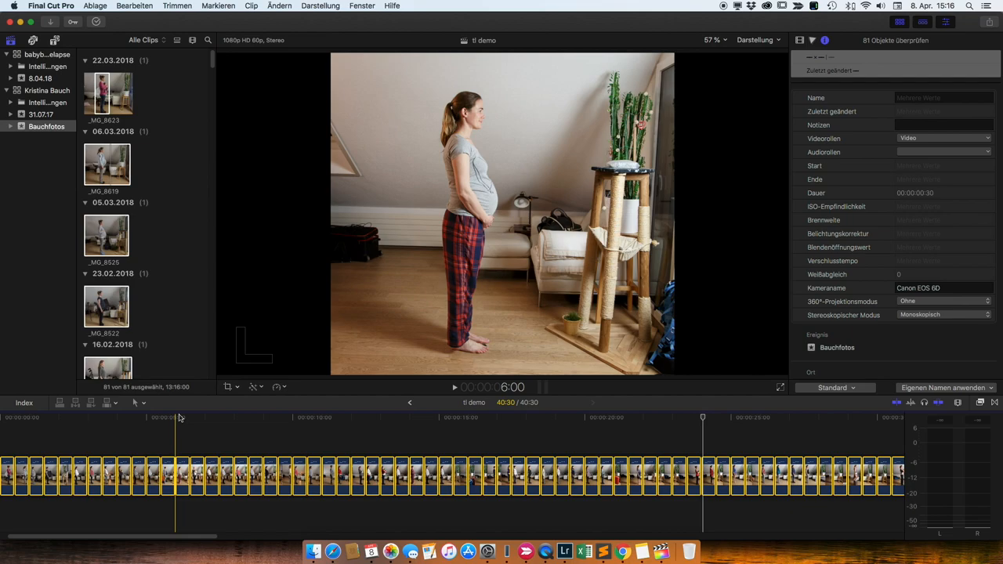
# - Preview an early still in the sequence and bring up options for all selected photo clips
pyautogui.click(102, 417)
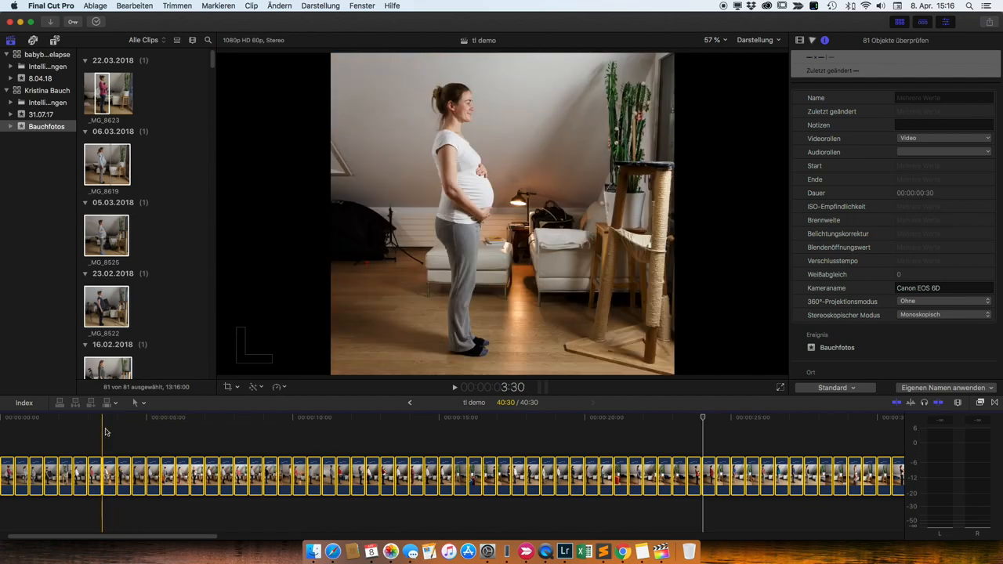
pyautogui.click(57, 435)
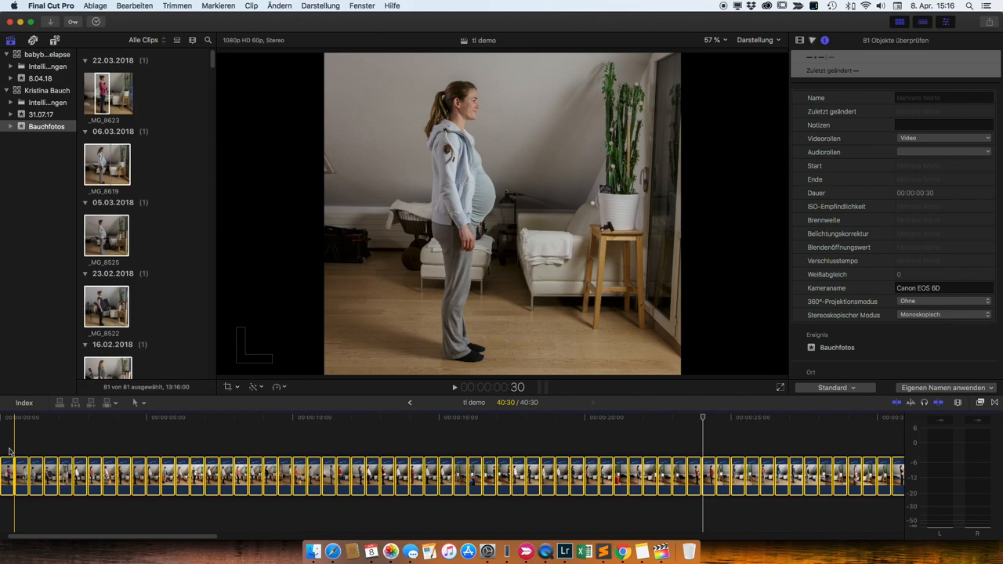
pyautogui.rightClick(16, 473)
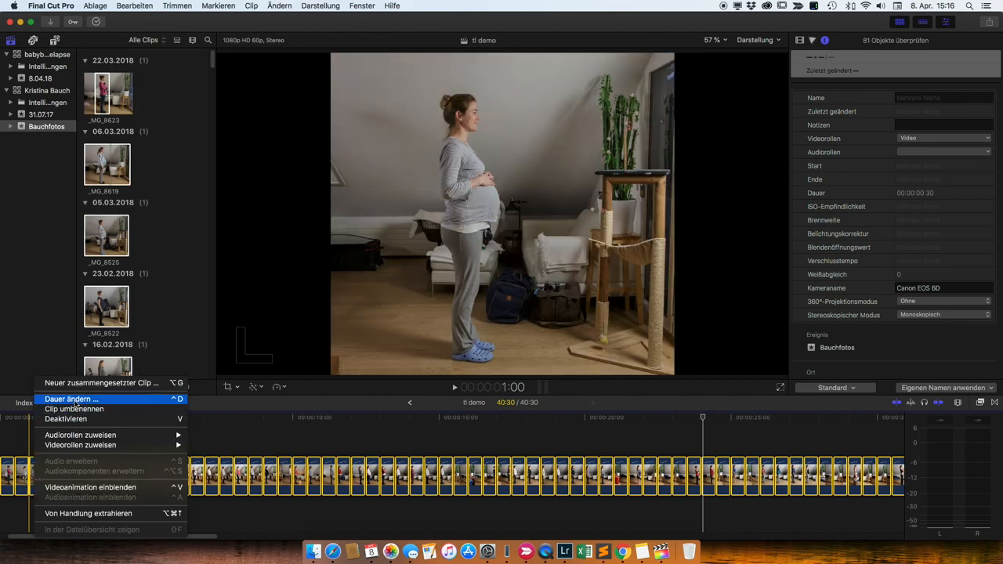
# - Nest all photo clips into one compound clip and set it to play reversed via Retime
pyautogui.click(100, 382)
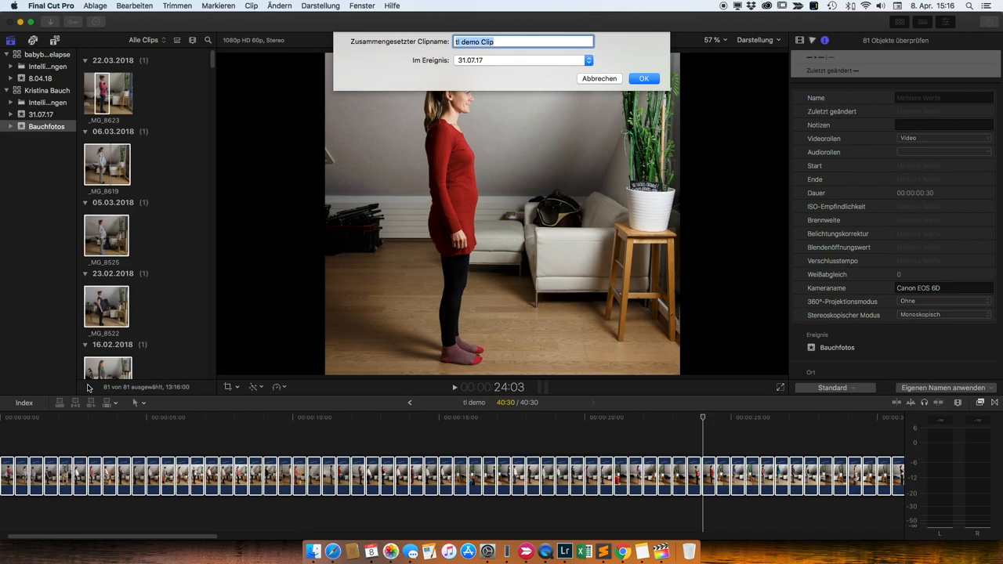
pyautogui.click(642, 78)
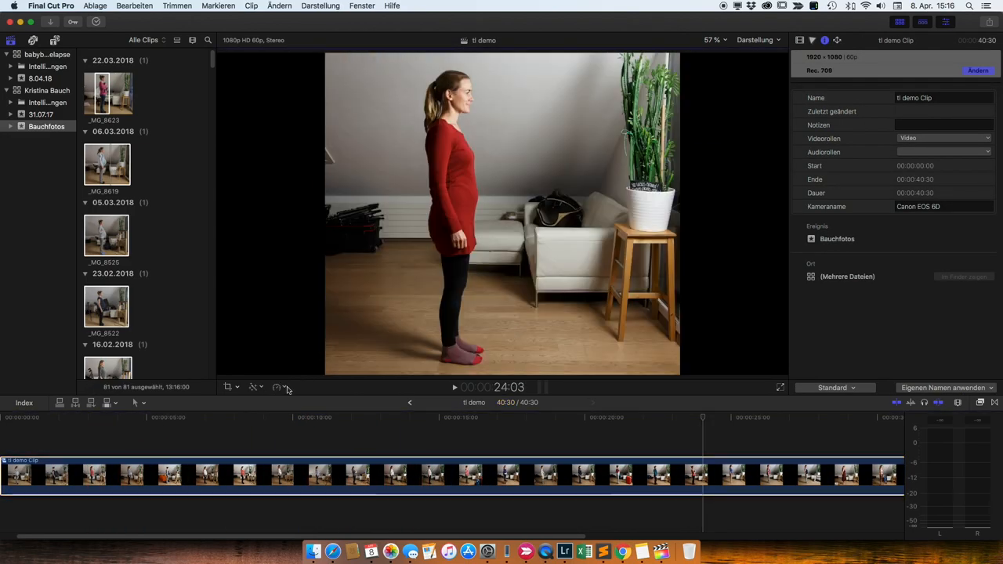
pyautogui.click(257, 386)
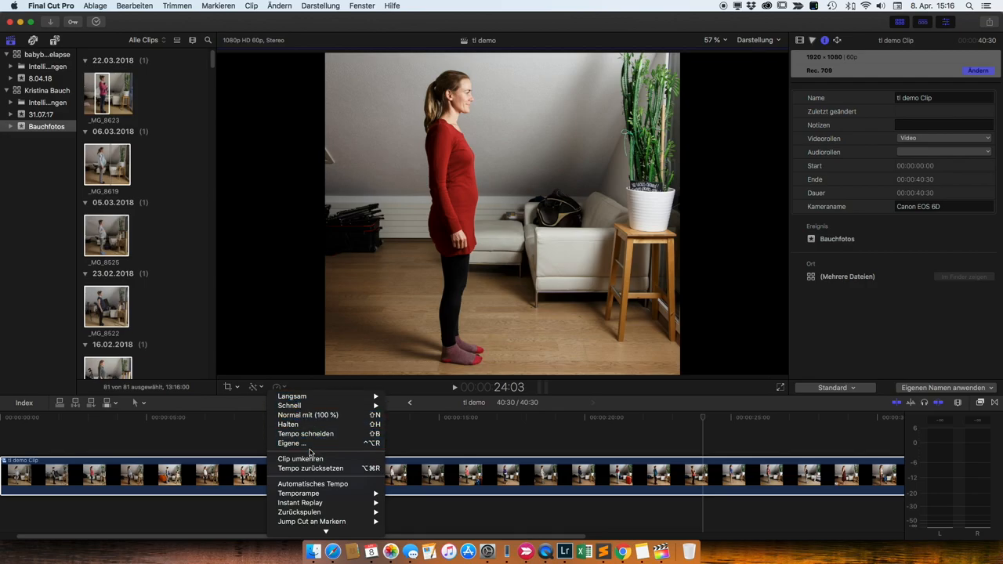
pyautogui.click(301, 457)
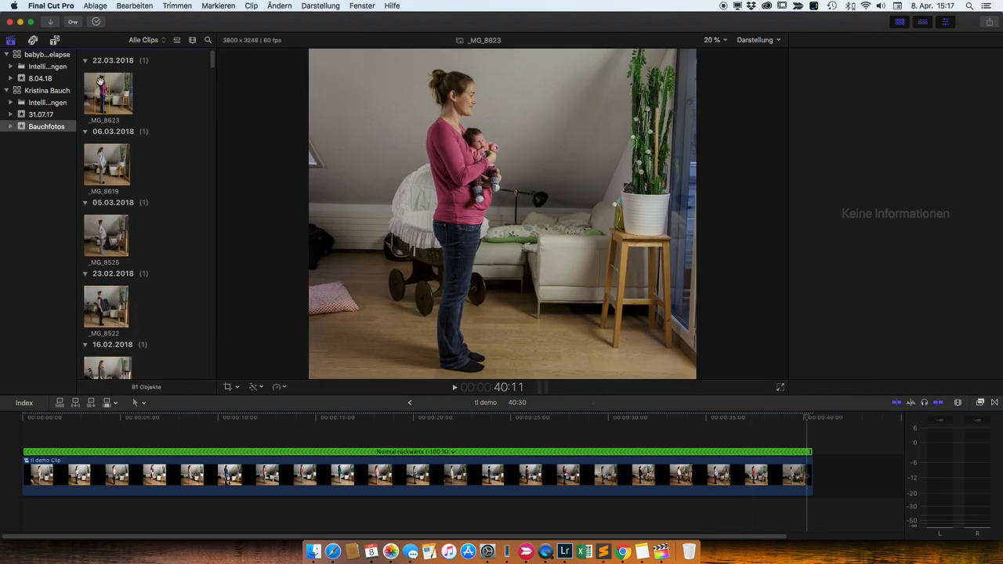
# - Append the newborn photo _MG_8623 after the compound clip as a five-second closing frame and preview it
pyautogui.click(845, 470)
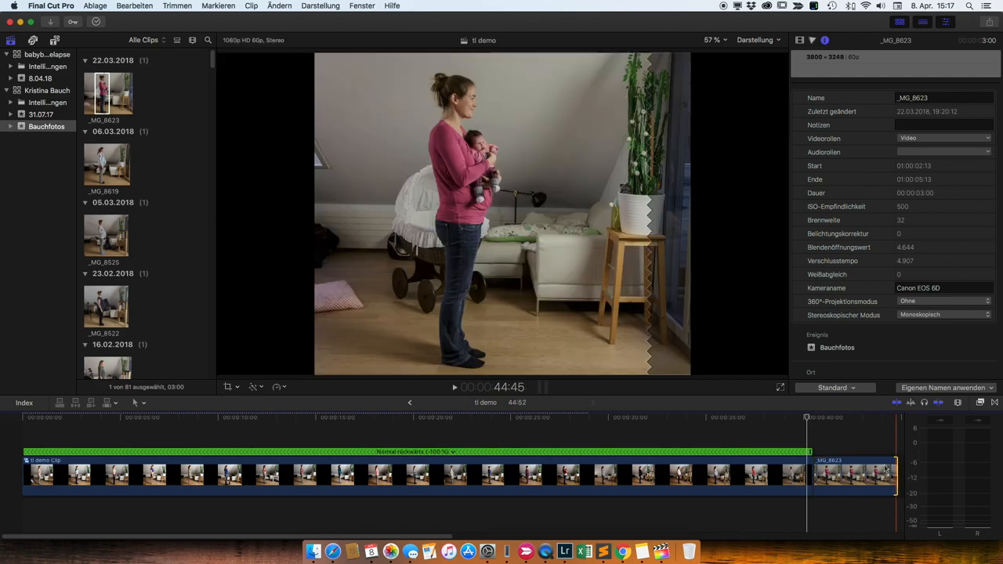
pyautogui.click(454, 386)
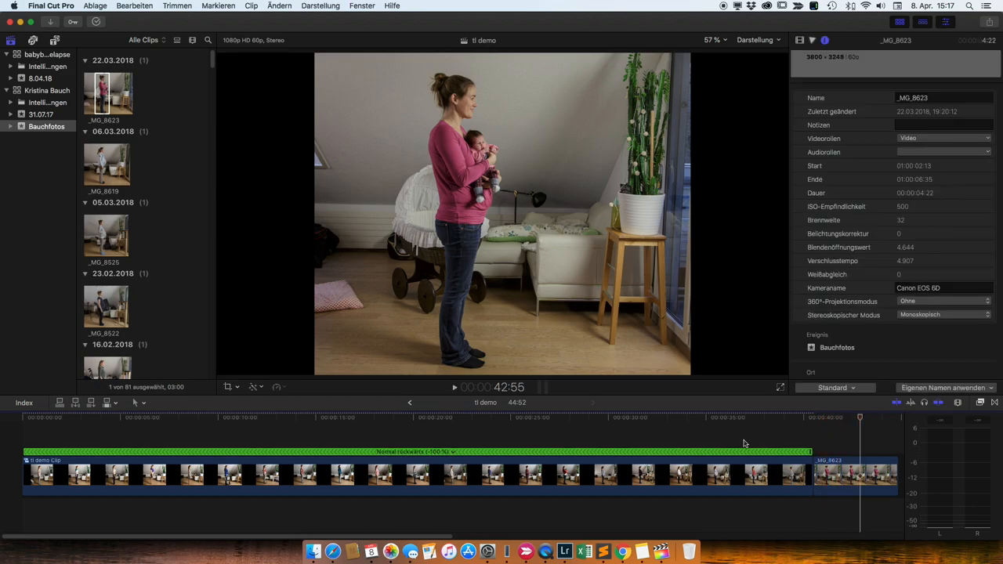
pyautogui.click(783, 454)
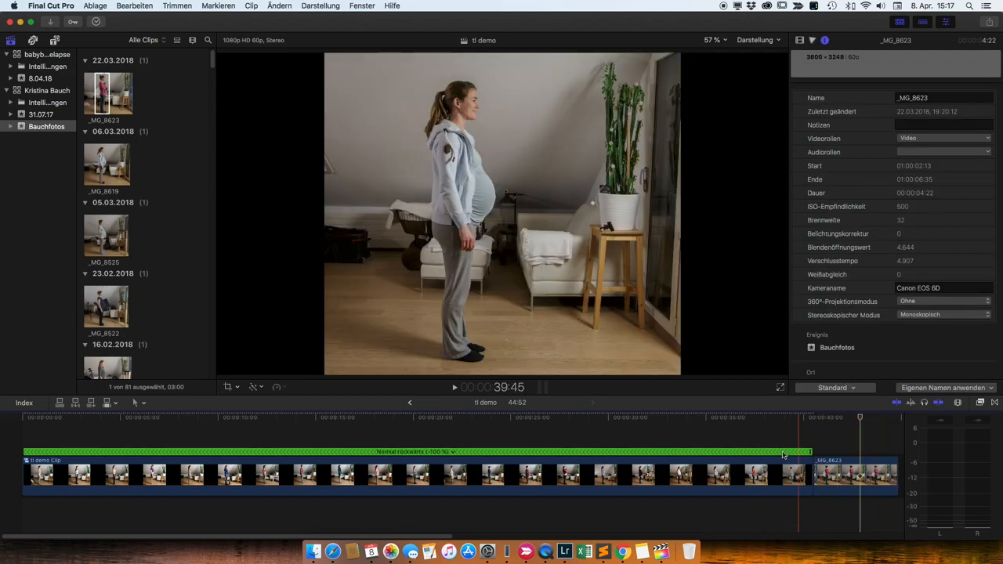
pyautogui.click(697, 442)
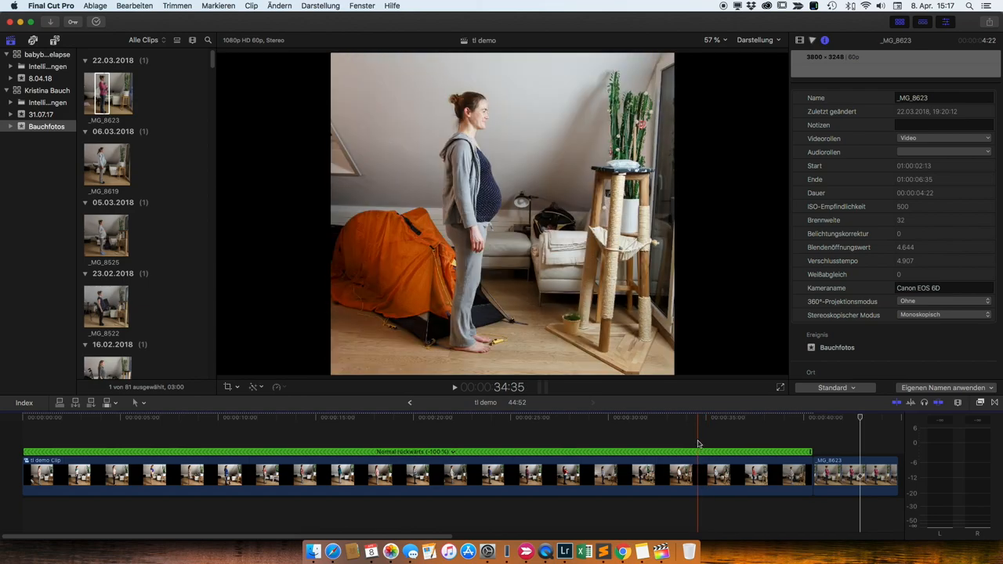